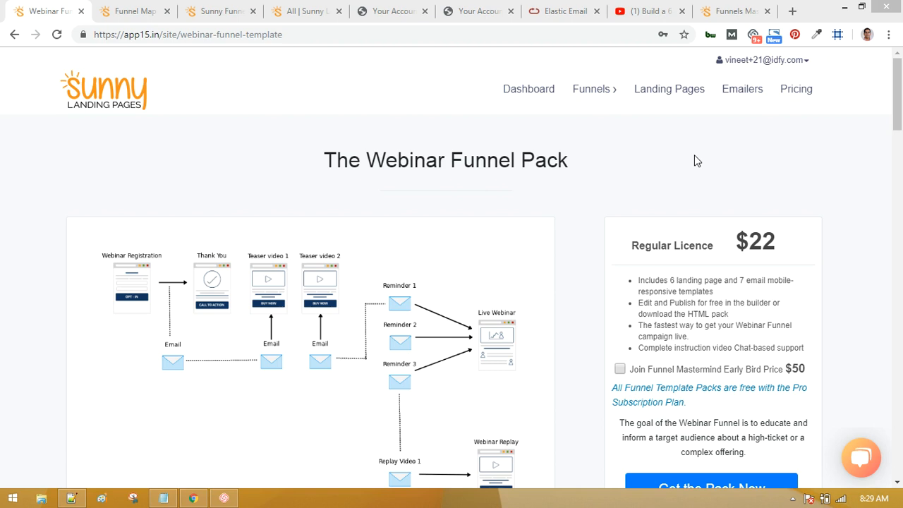
mouse_move(443, 345)
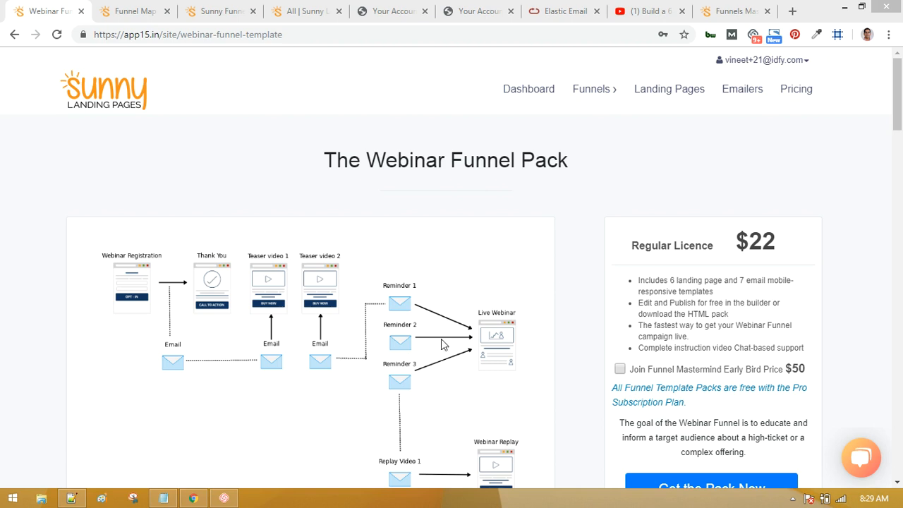
mouse_move(395, 361)
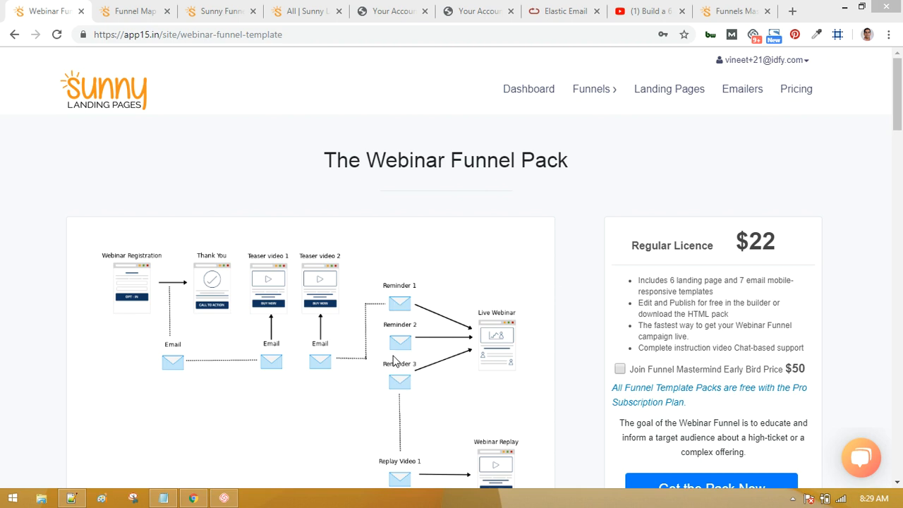
Step: From the Funnels menu reach the Funnel Map Dashboard and choose The Webinar Funnel Pack for editing
scroll("down", 3)
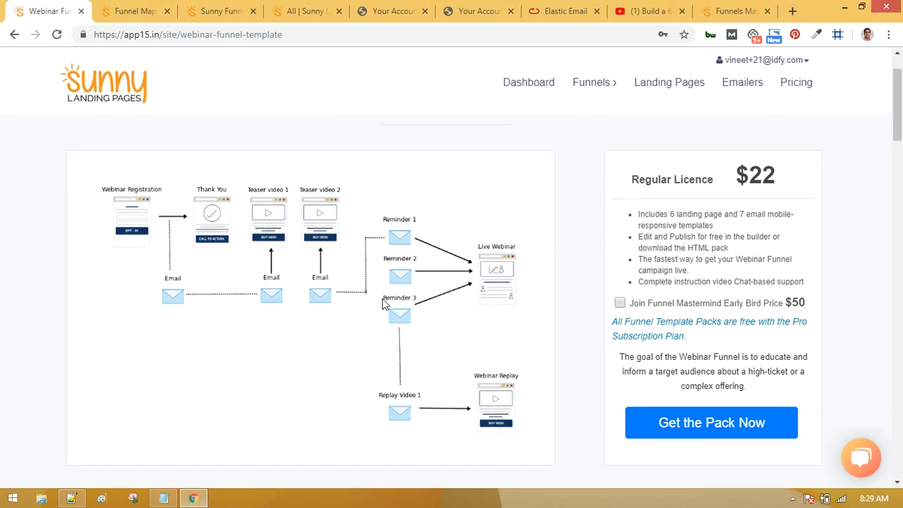
mouse_move(387, 271)
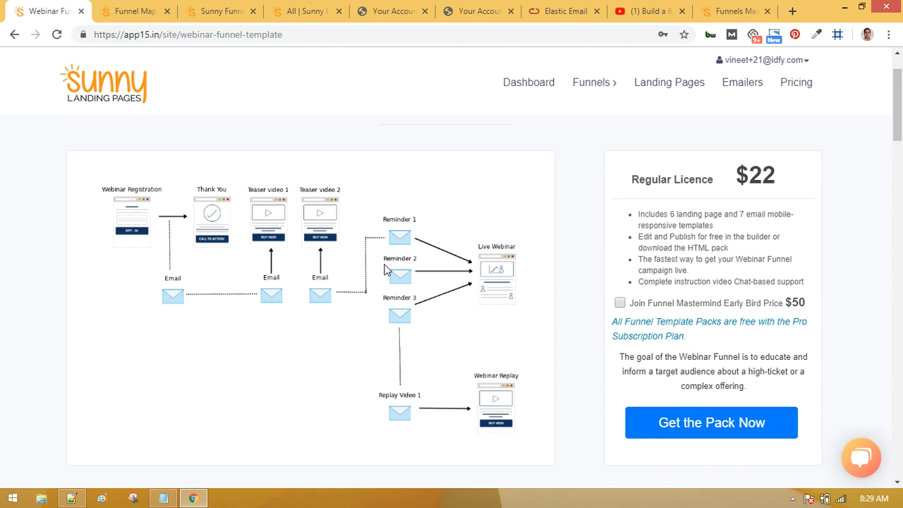
scroll("up", 3)
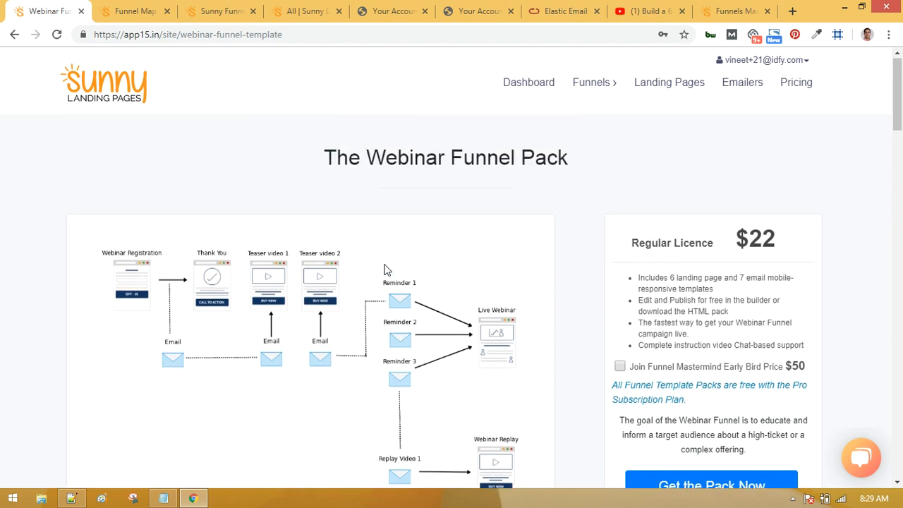
scroll("down", 3)
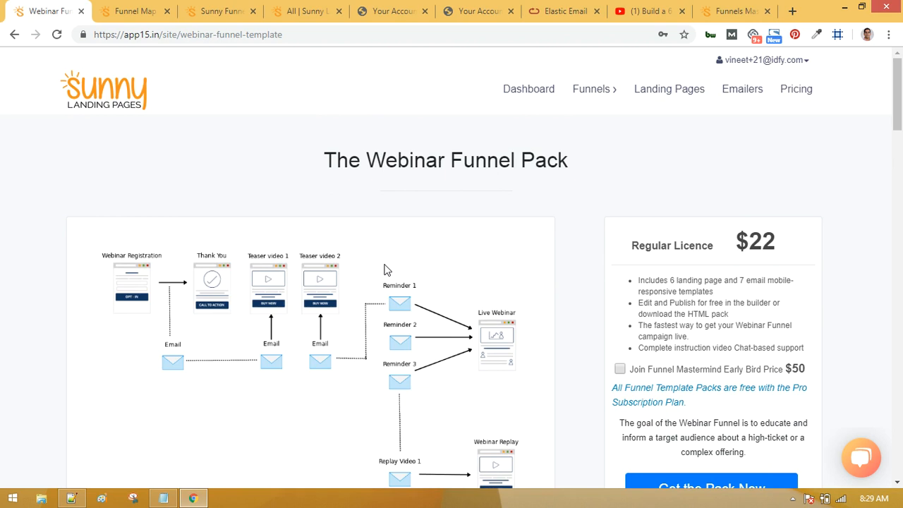
left_click(592, 89)
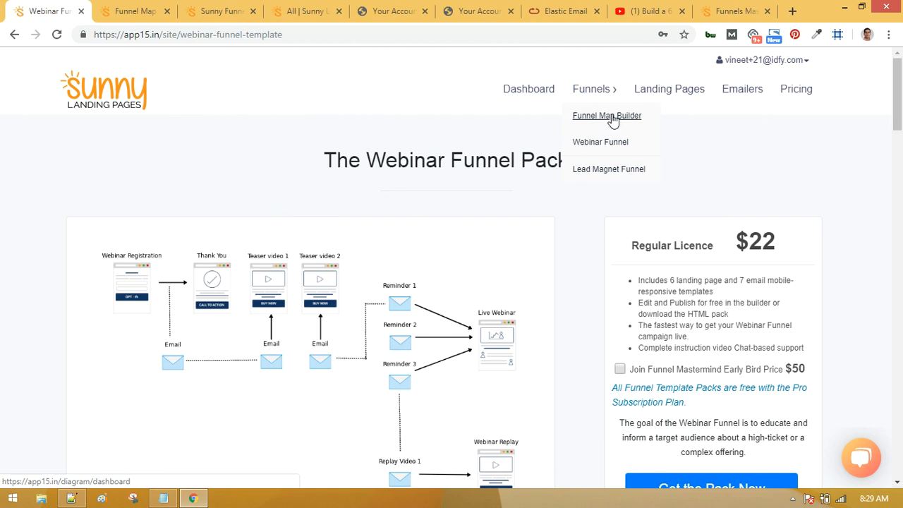
mouse_move(387, 412)
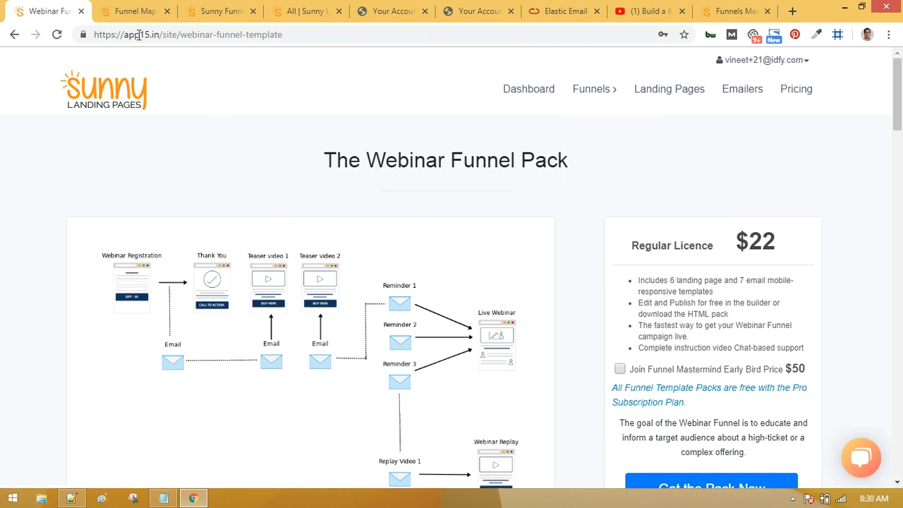
left_click(130, 11)
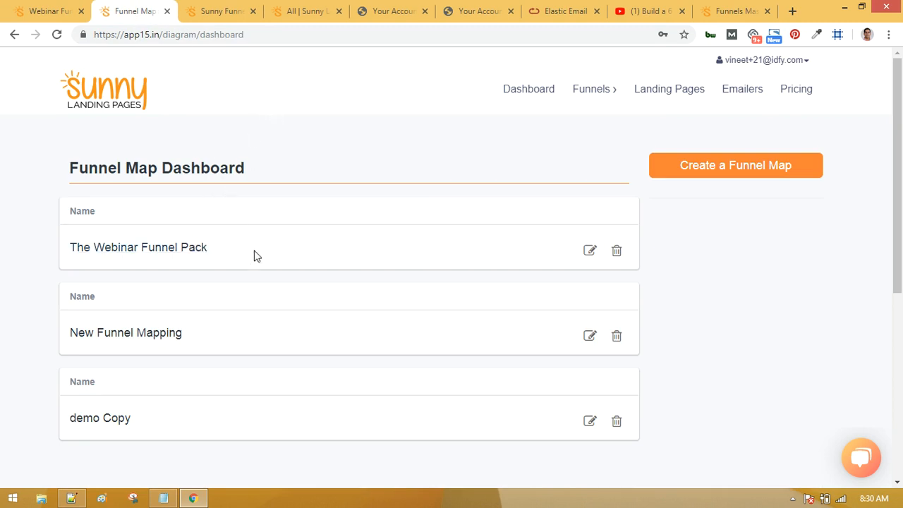
mouse_move(339, 262)
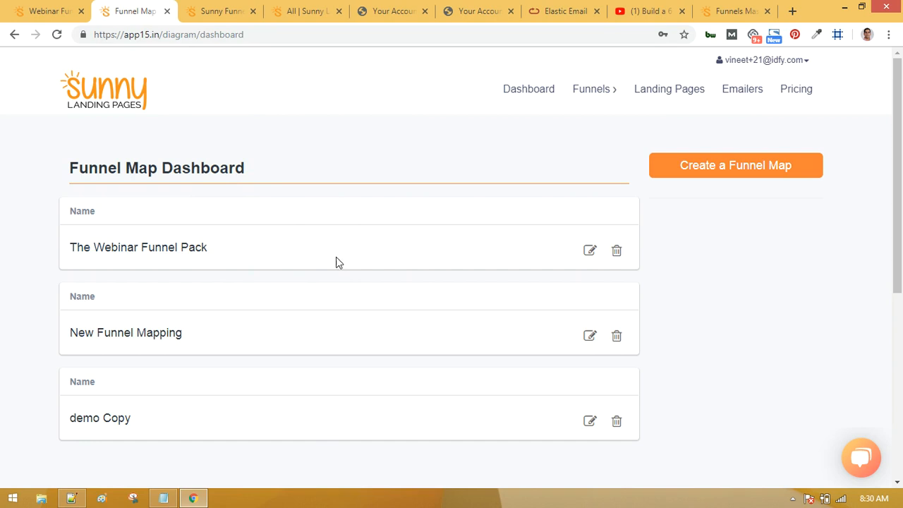
mouse_move(254, 243)
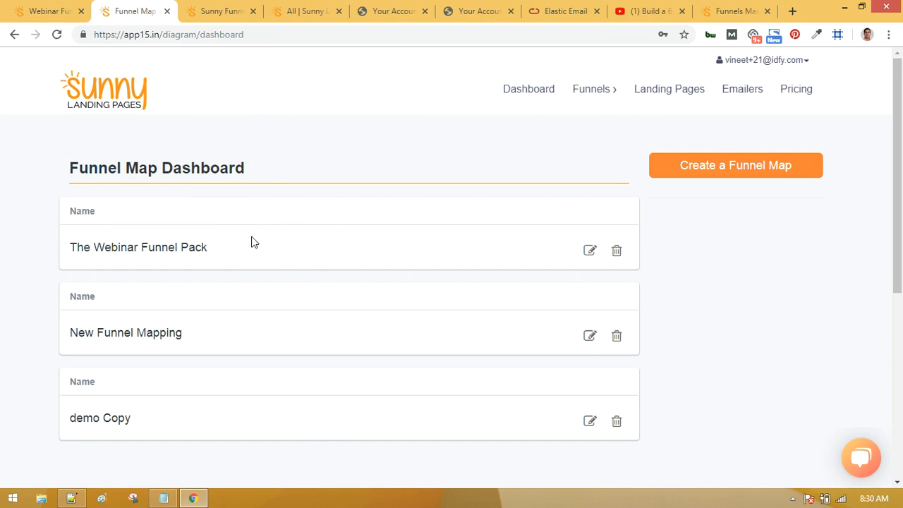
mouse_move(296, 223)
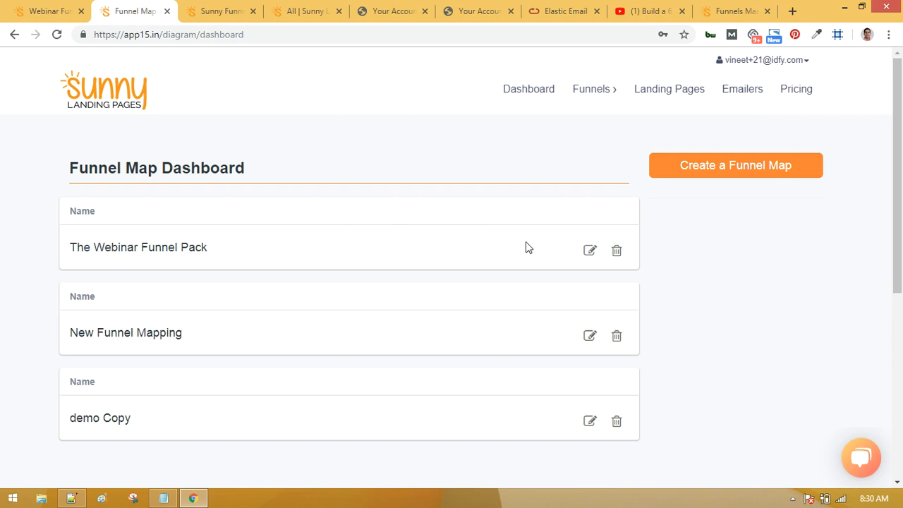
left_click(590, 251)
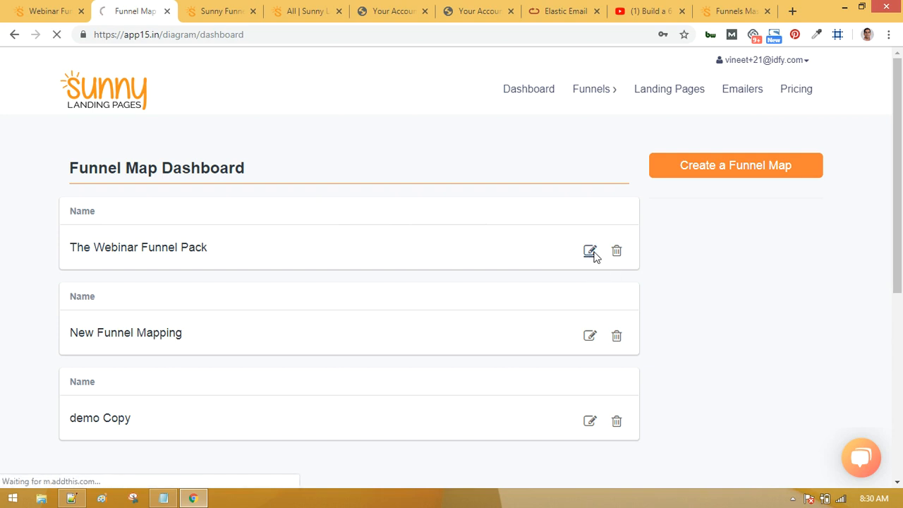
Step: Load The Webinar Funnel Pack diagram into the funnel map editor
left_click(590, 251)
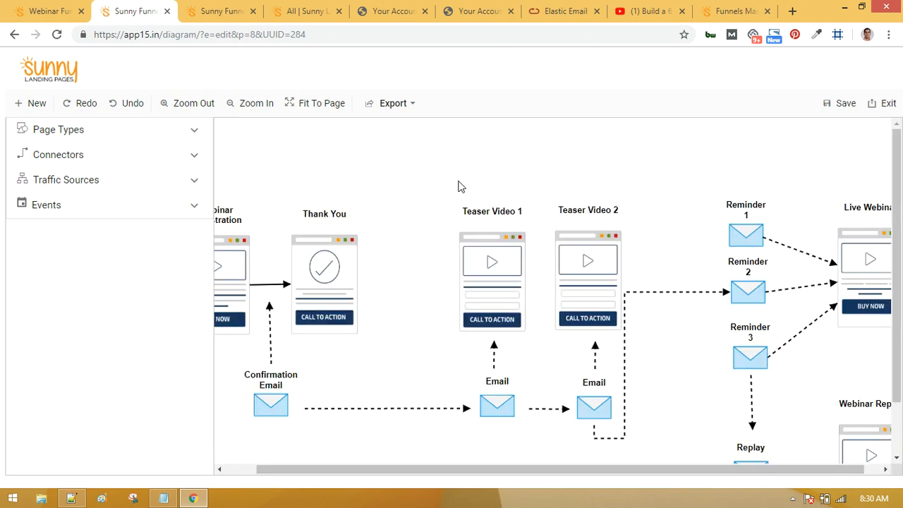
mouse_move(507, 347)
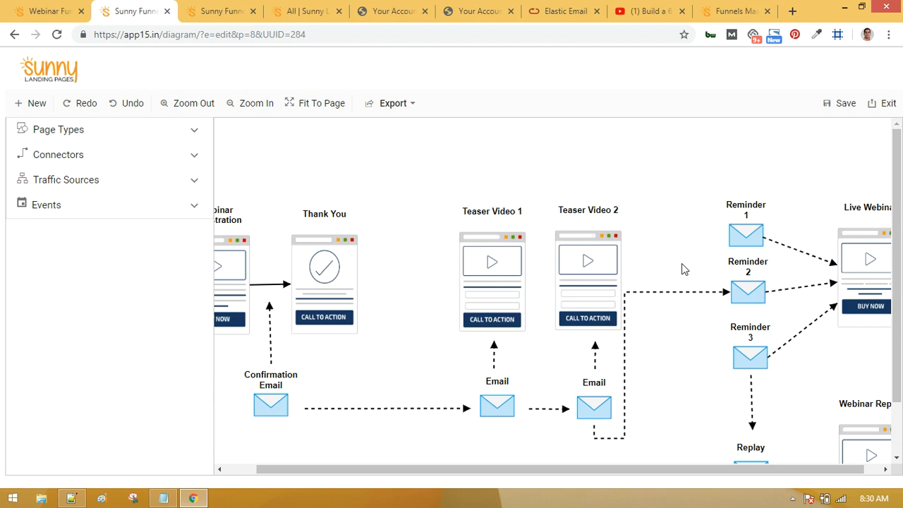
mouse_move(327, 110)
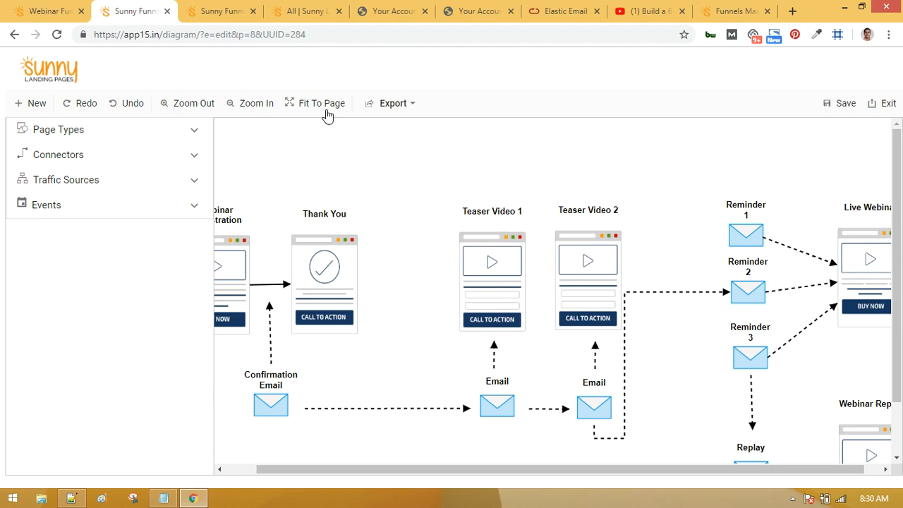
left_click(322, 103)
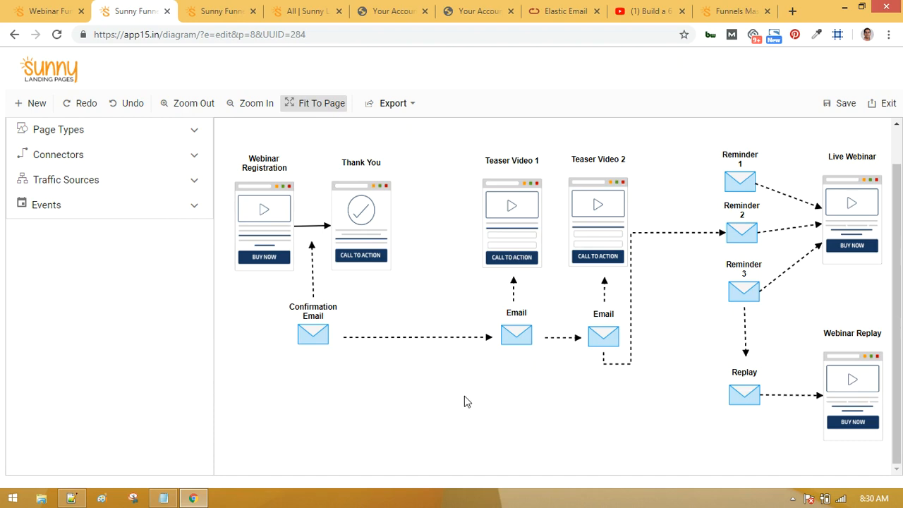
mouse_move(412, 352)
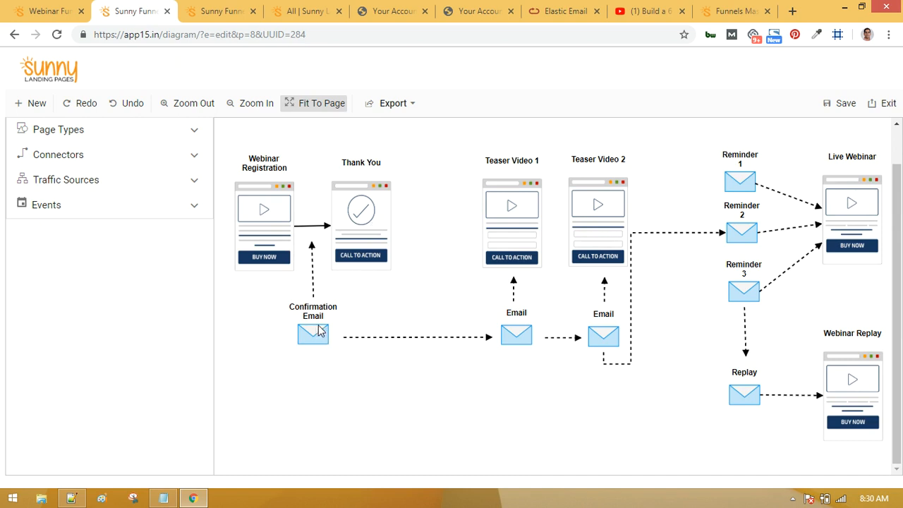
mouse_move(596, 243)
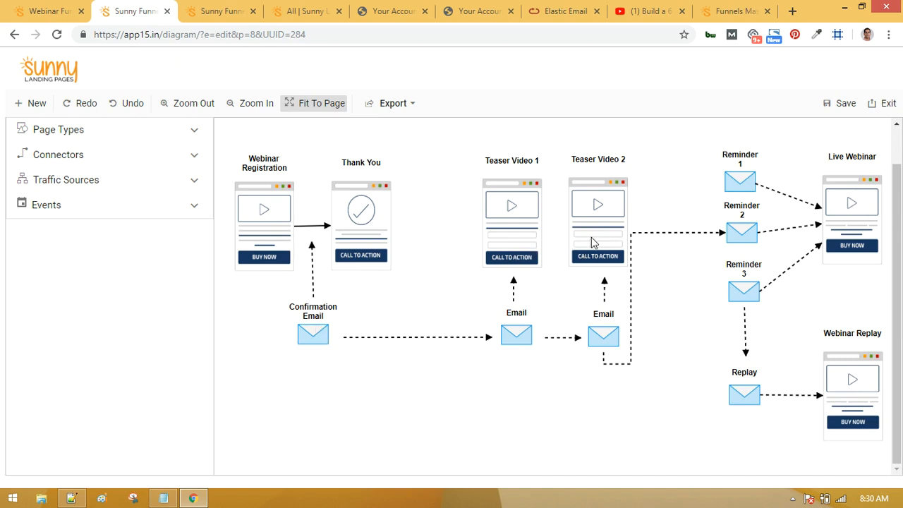
mouse_move(518, 352)
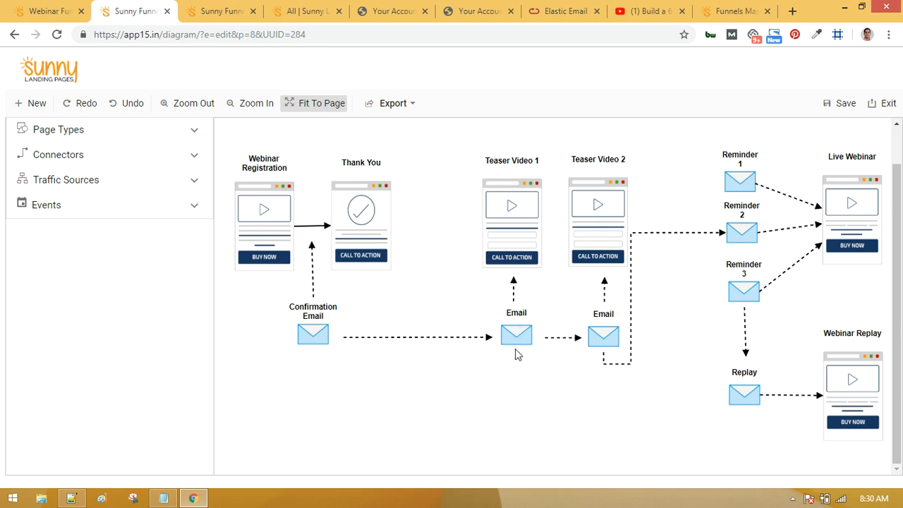
mouse_move(746, 209)
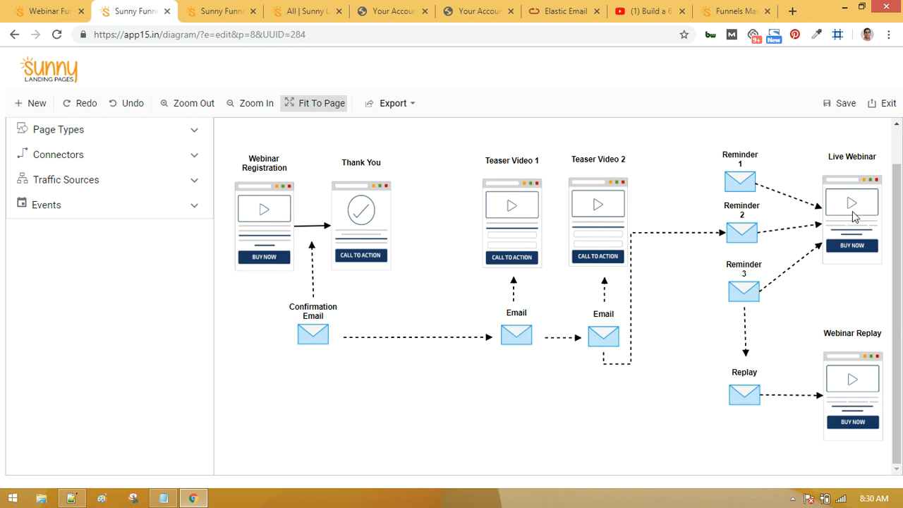
mouse_move(751, 389)
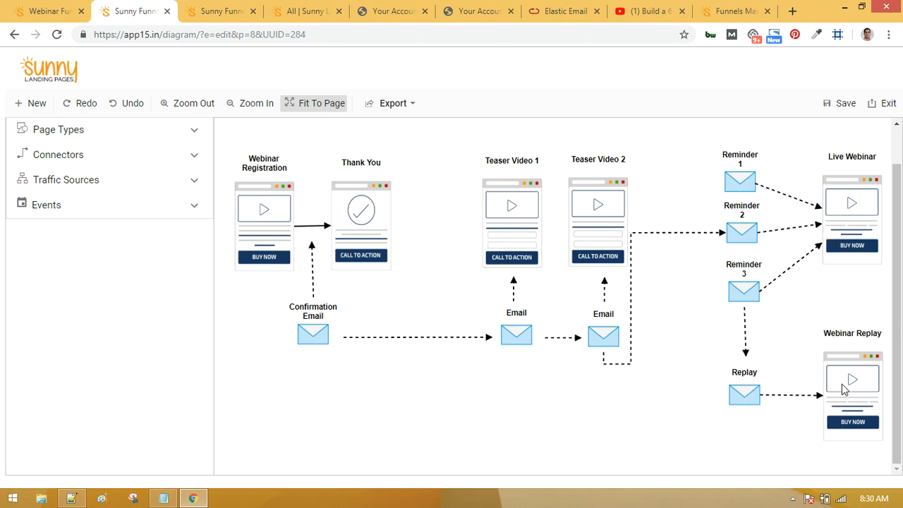
mouse_move(835, 407)
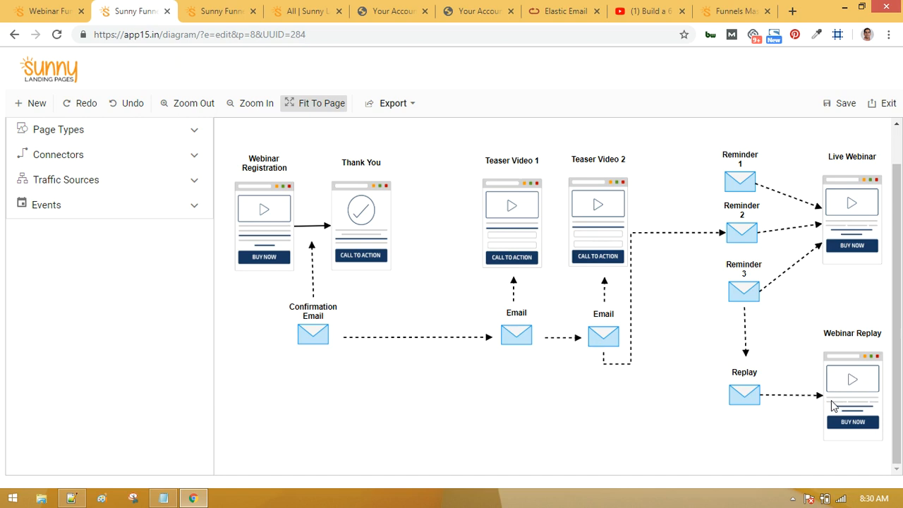
mouse_move(755, 386)
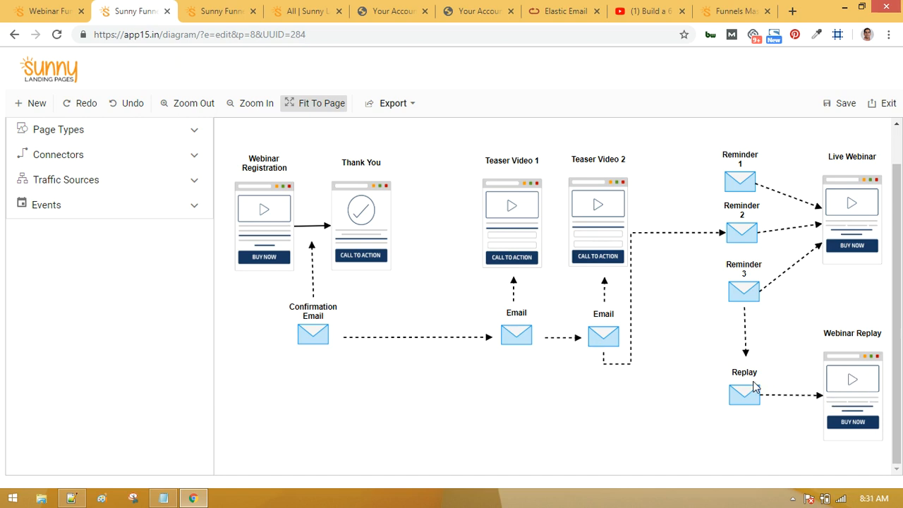
mouse_move(105, 138)
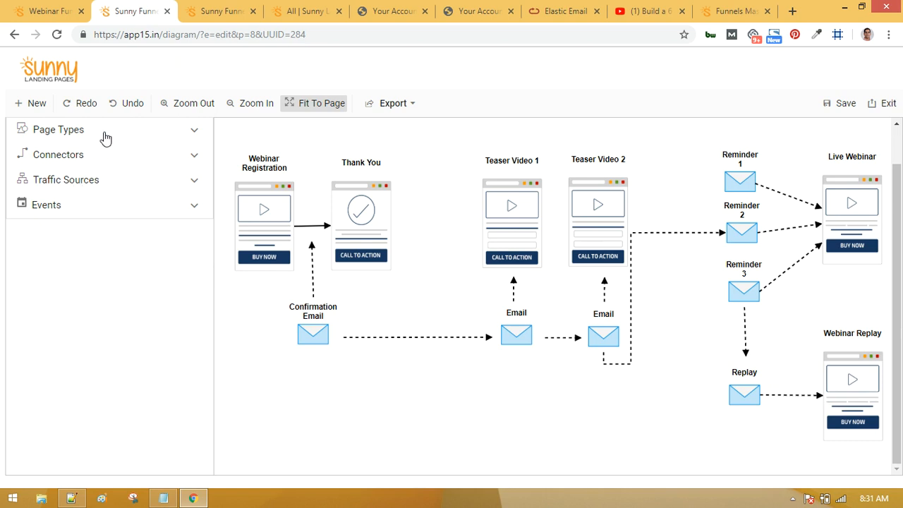
mouse_move(195, 135)
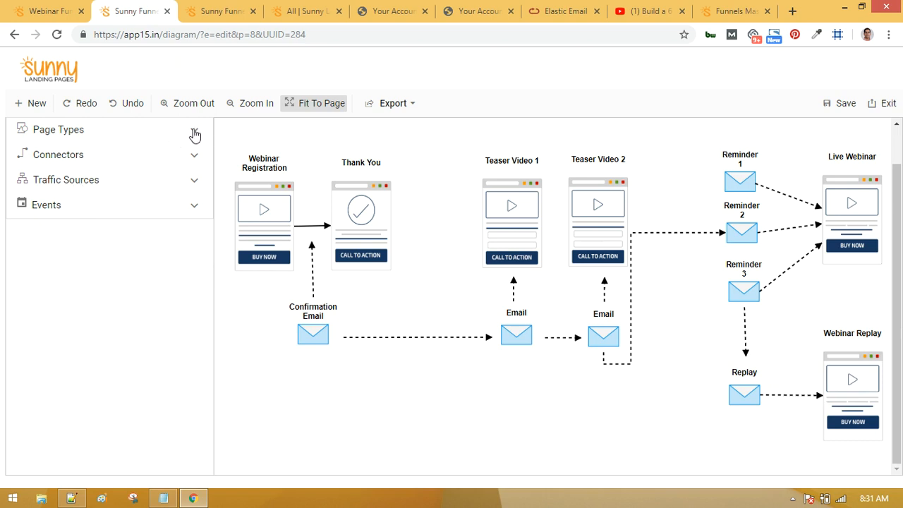
left_click(60, 129)
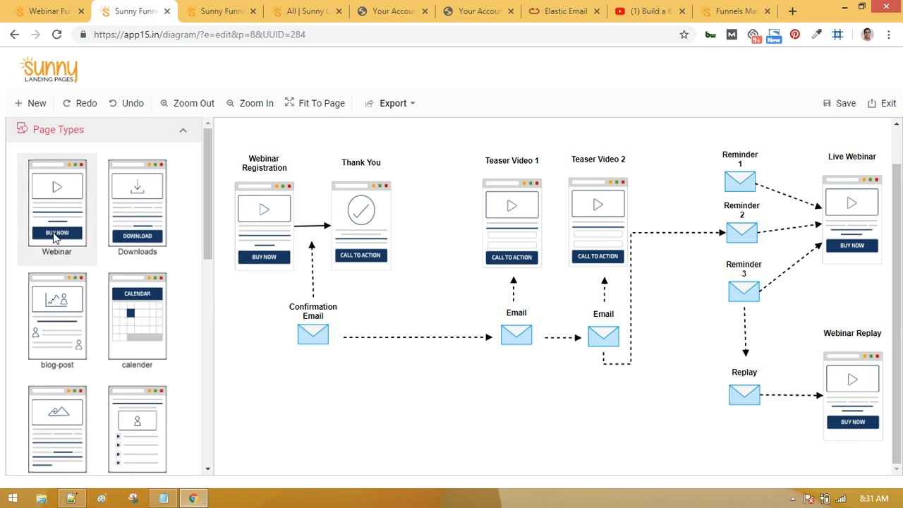
mouse_move(141, 226)
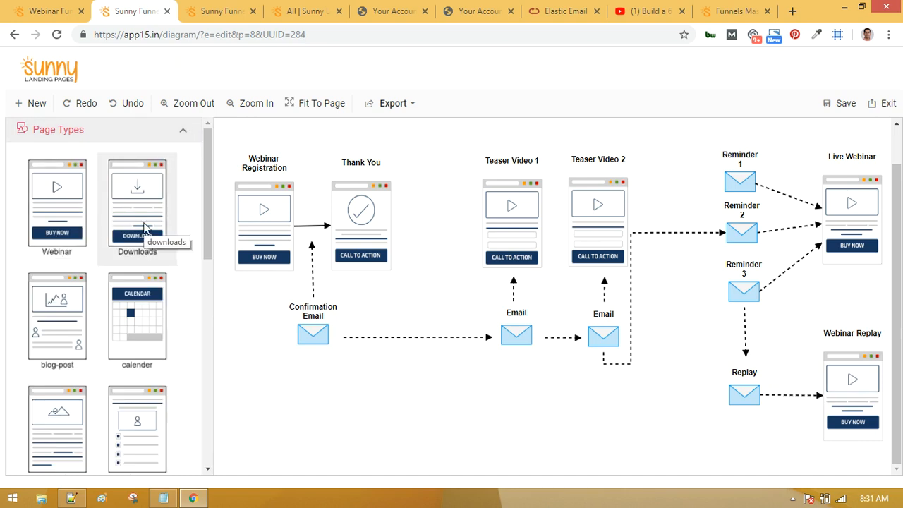
scroll("down", 3)
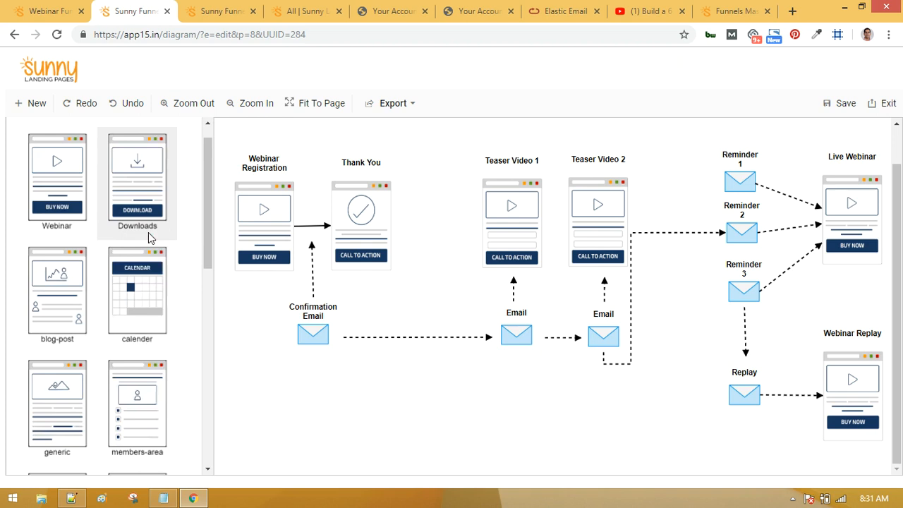
scroll("down", 3)
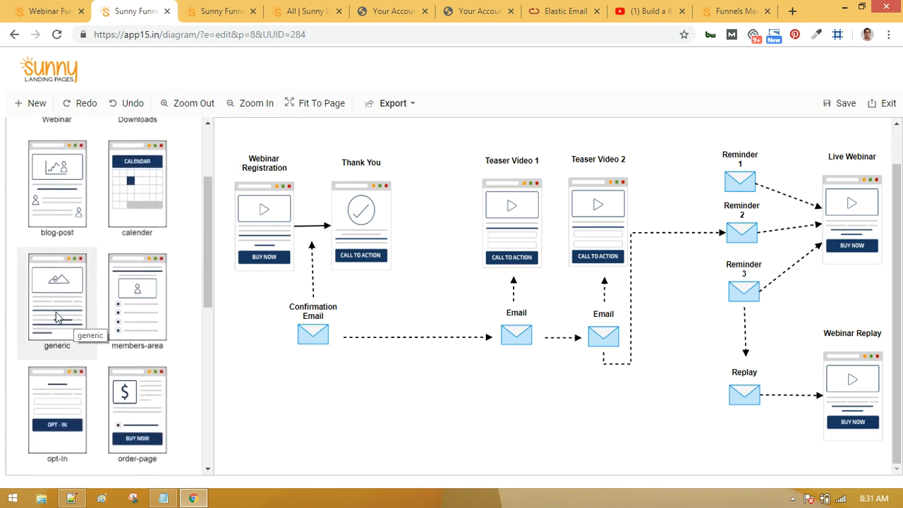
scroll("down", 3)
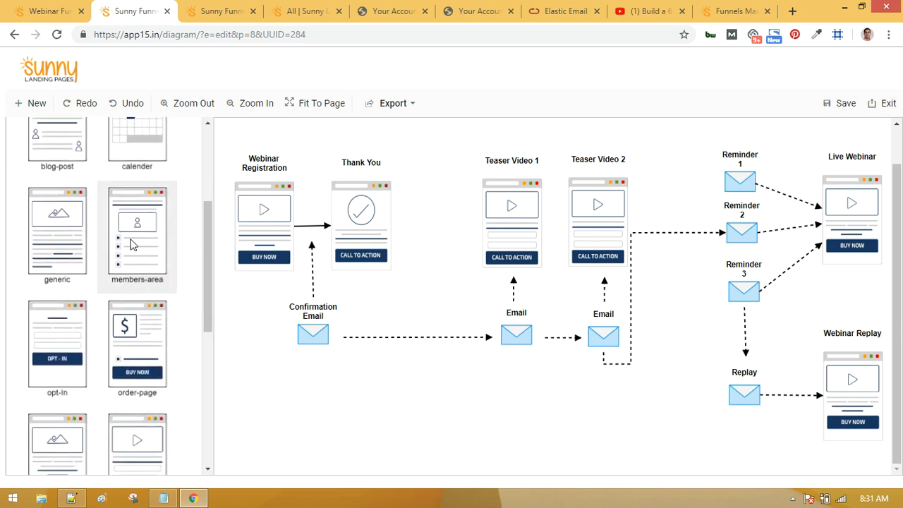
scroll("down", 3)
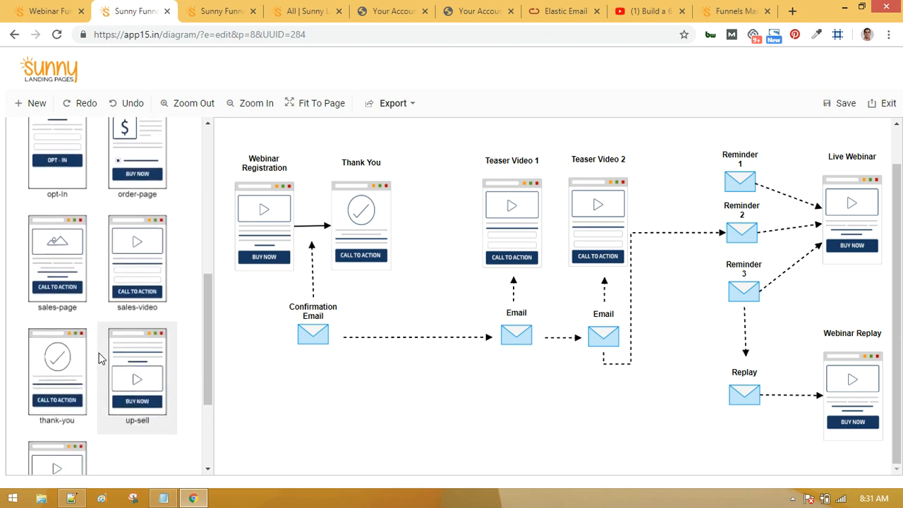
scroll("down", 3)
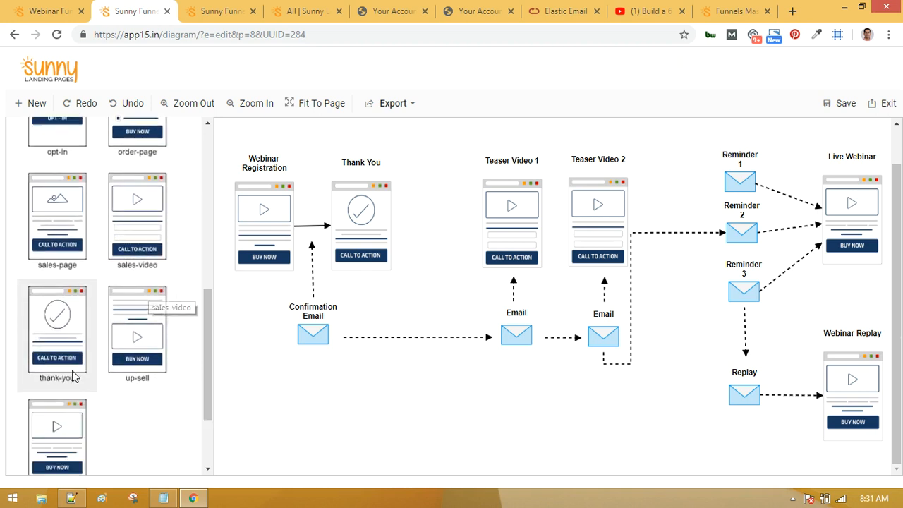
scroll("down", 3)
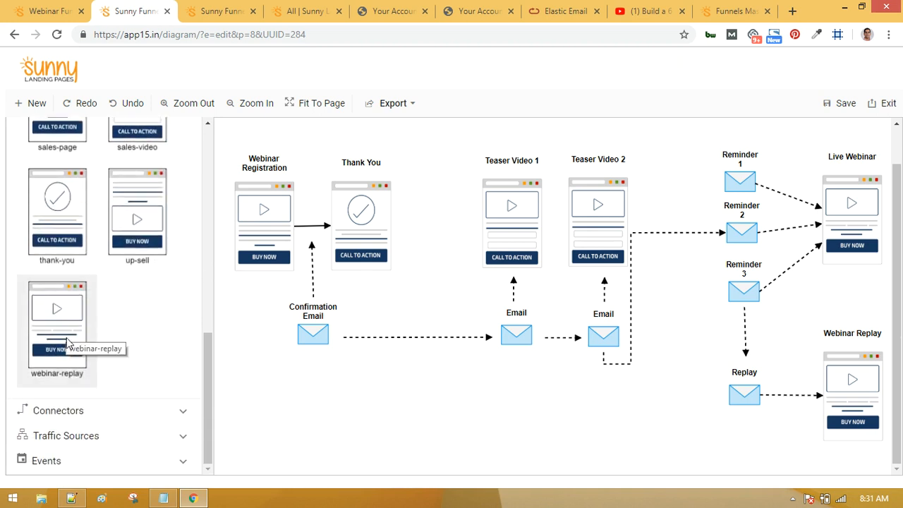
scroll("down", 3)
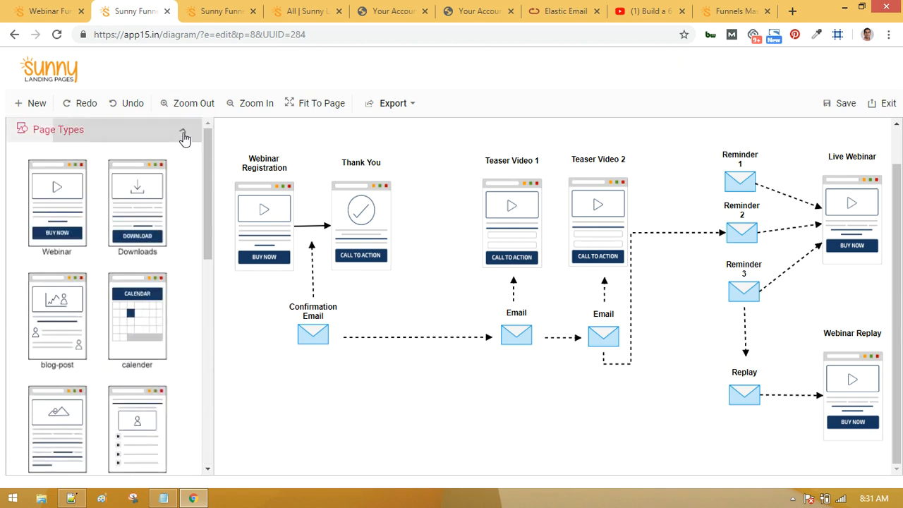
left_click(195, 130)
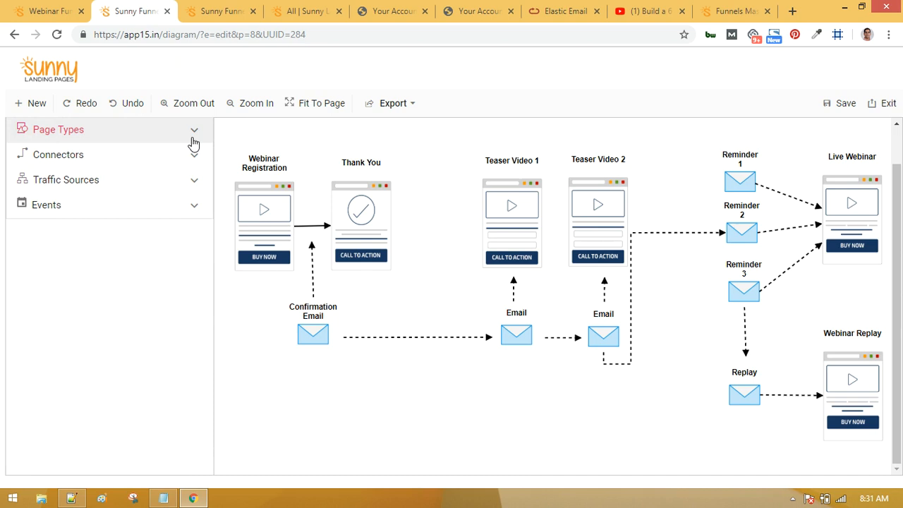
left_click(60, 154)
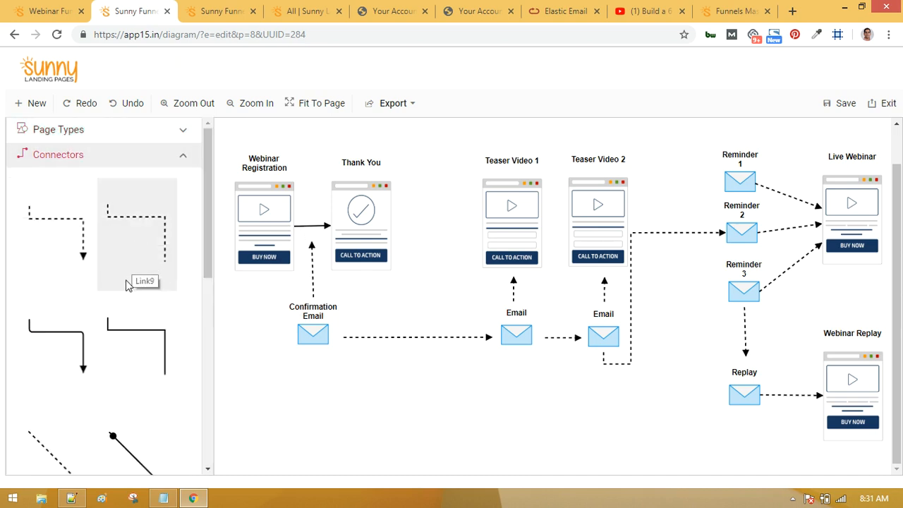
scroll("down", 3)
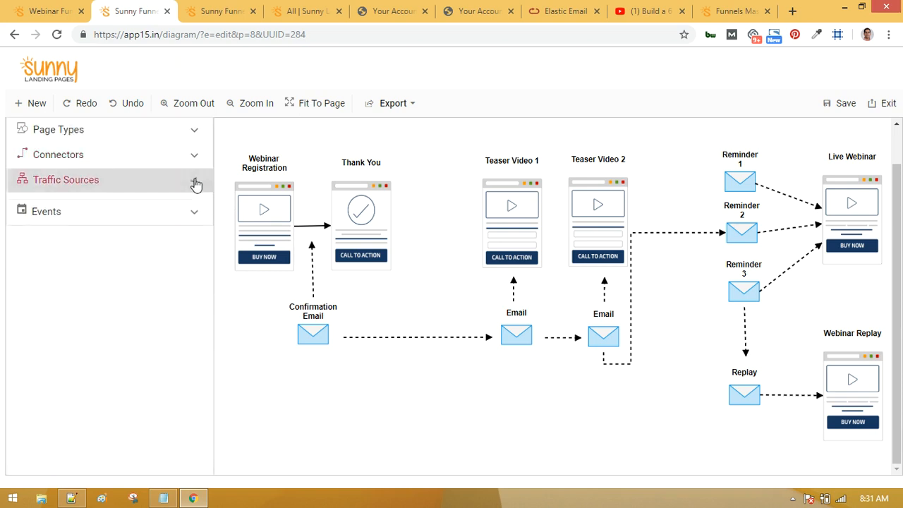
left_click(65, 180)
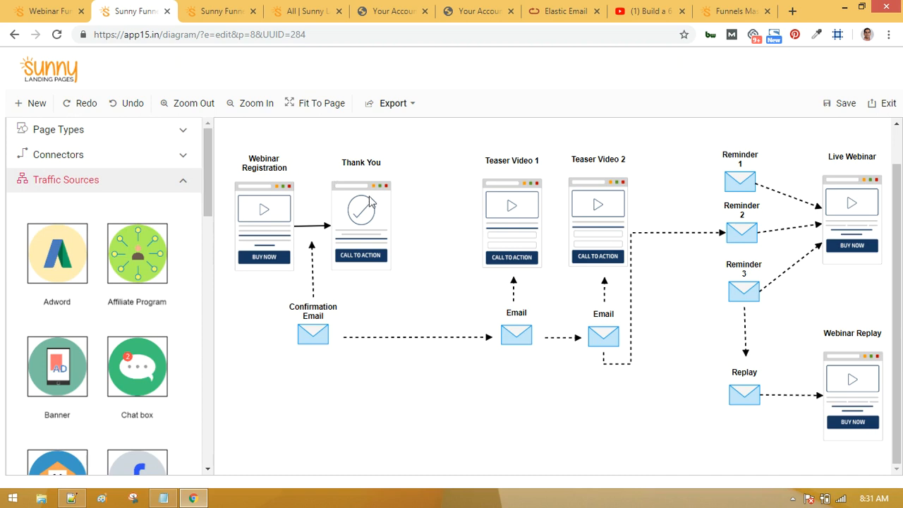
mouse_move(537, 206)
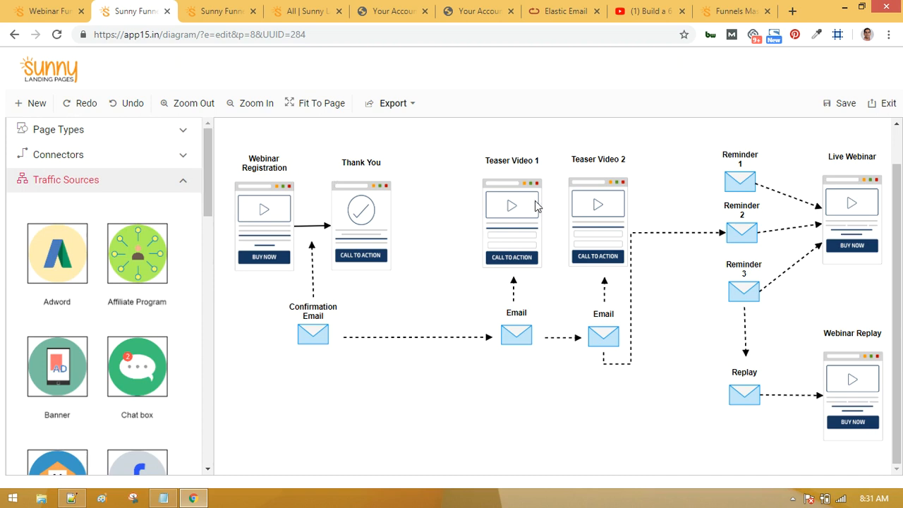
mouse_move(130, 254)
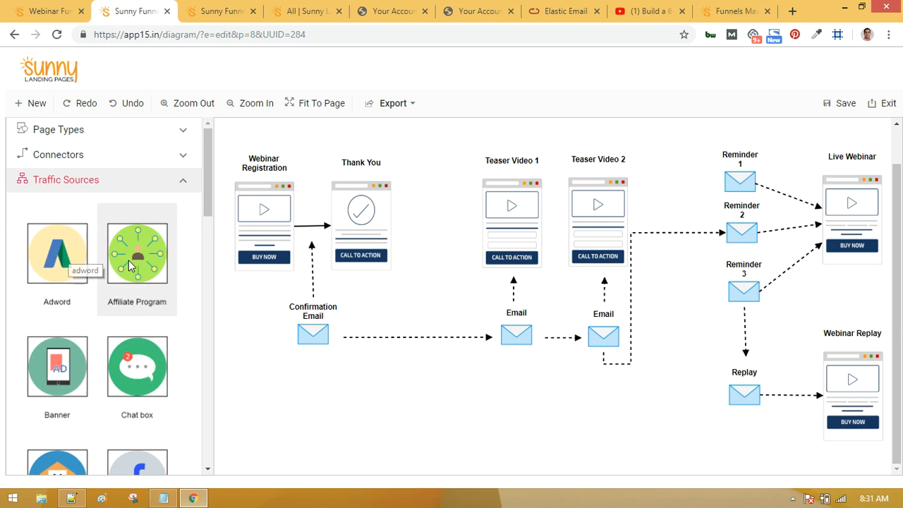
scroll("down", 3)
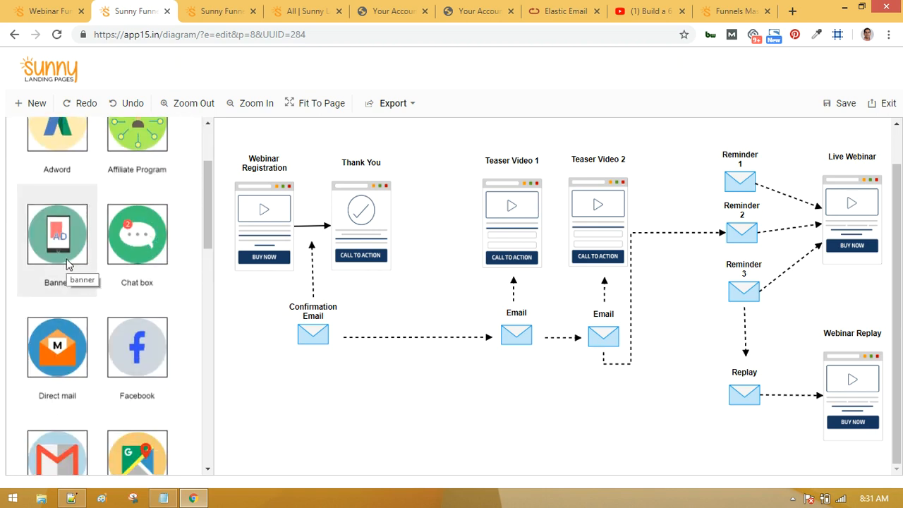
scroll("down", 3)
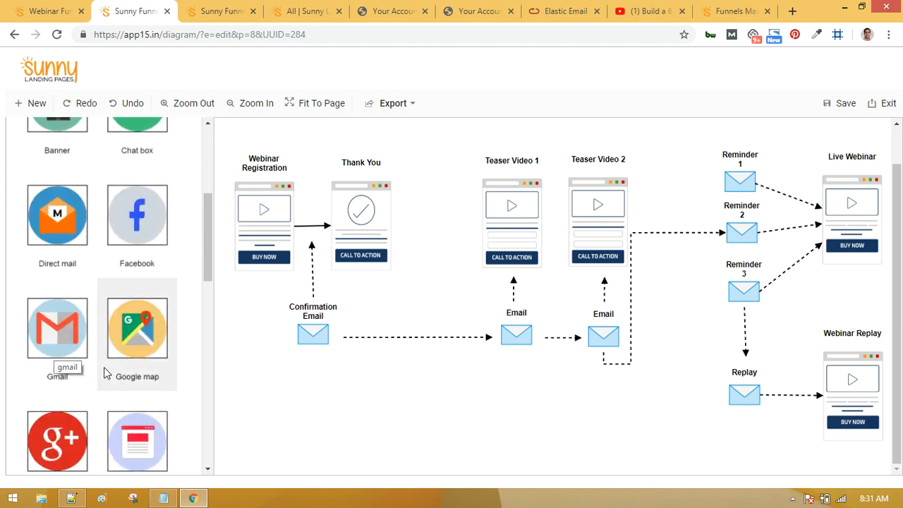
scroll("down", 3)
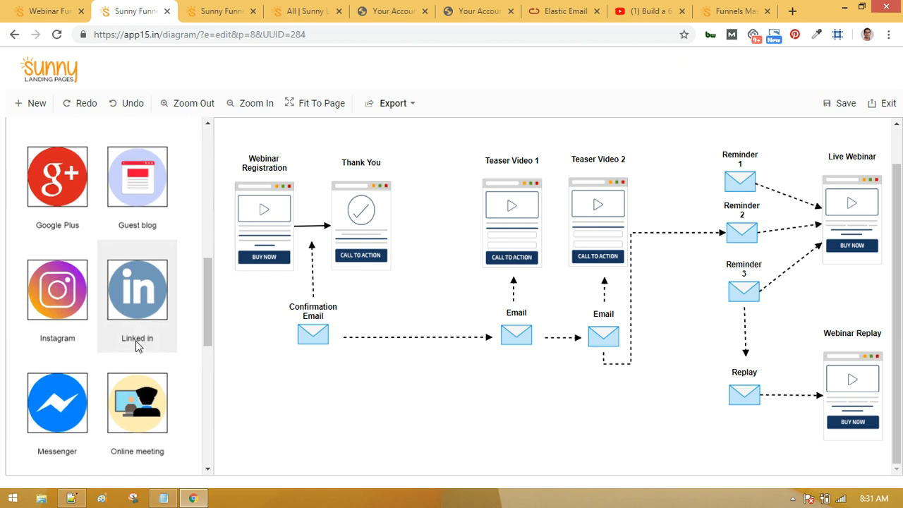
mouse_move(137, 296)
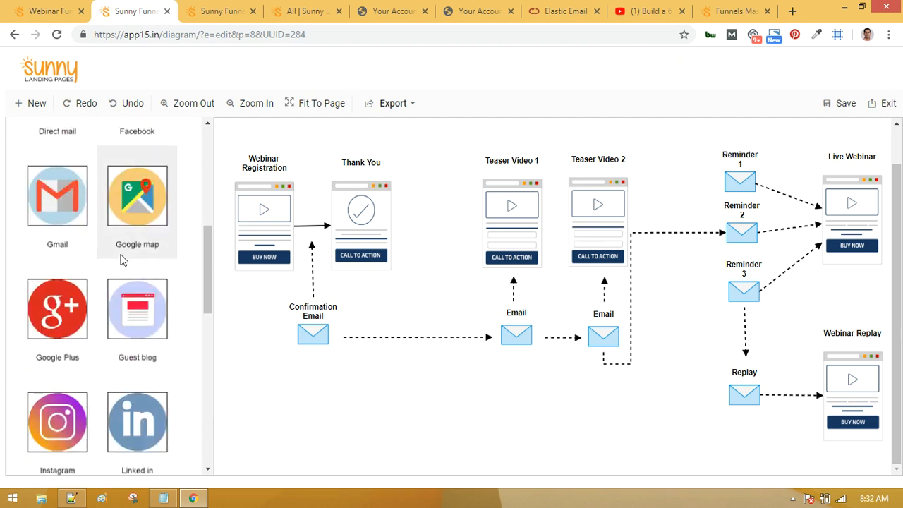
left_click(65, 180)
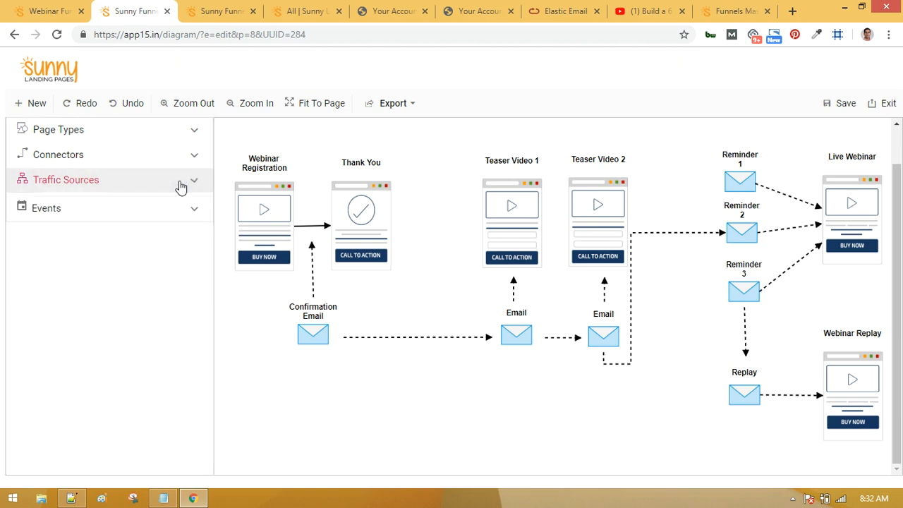
left_click(45, 204)
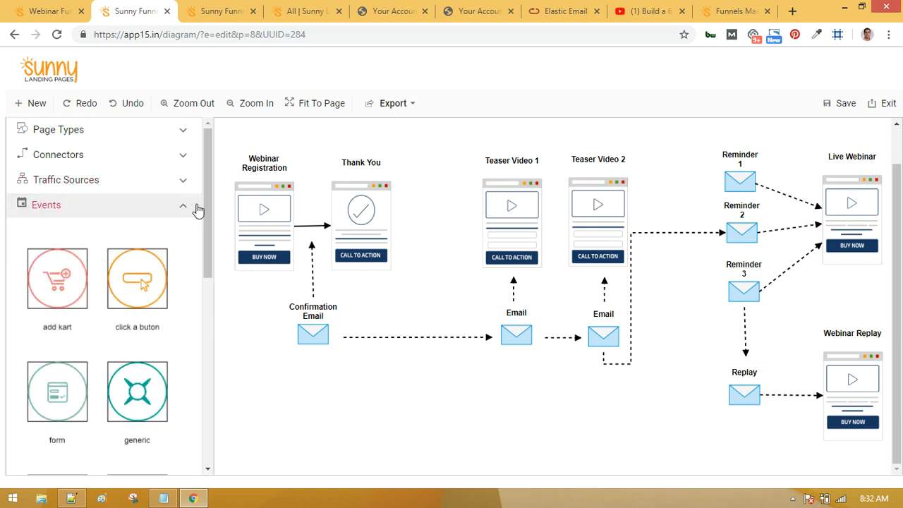
mouse_move(137, 391)
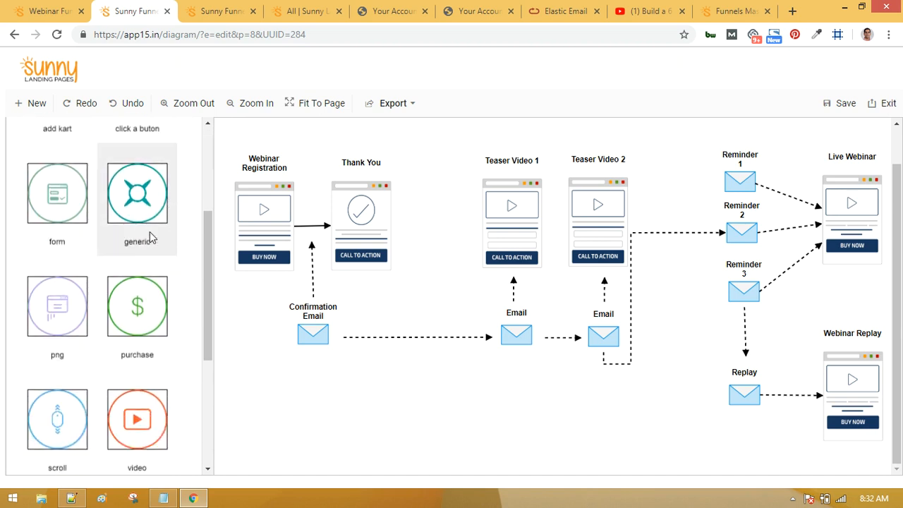
scroll("down", 3)
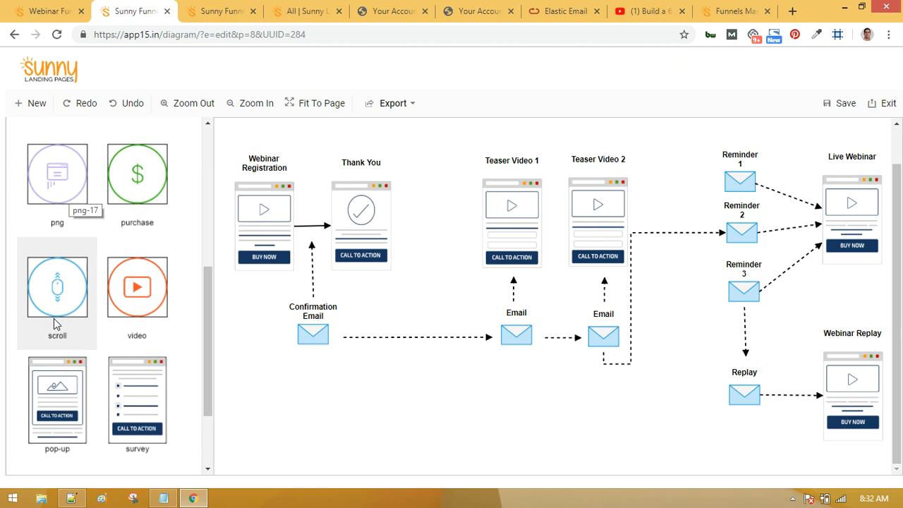
scroll("down", 3)
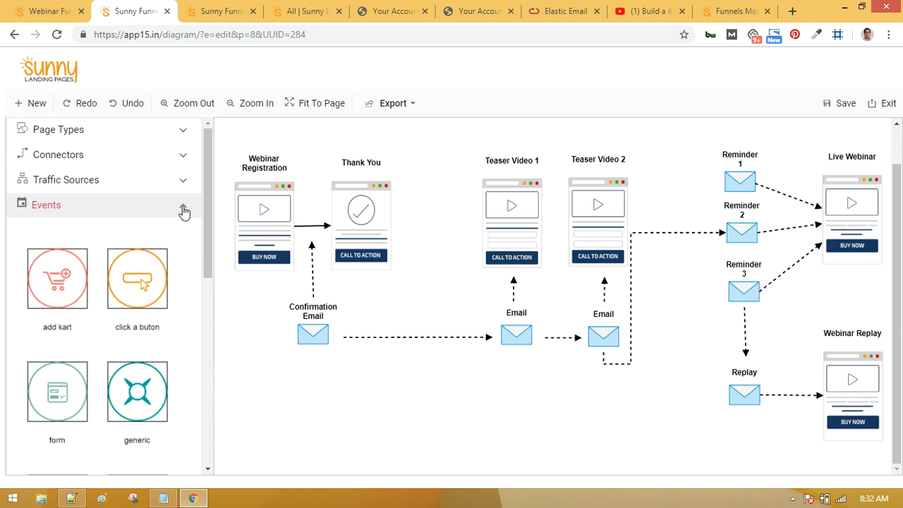
left_click(183, 209)
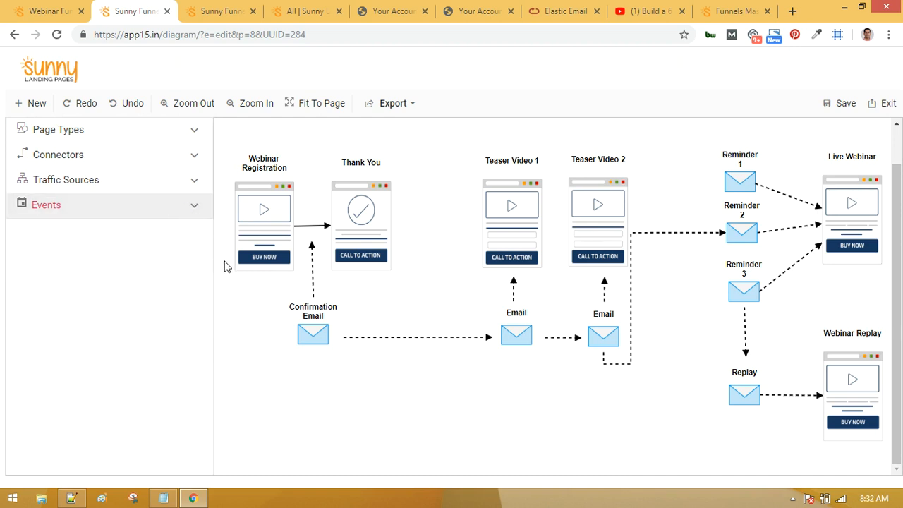
mouse_move(241, 288)
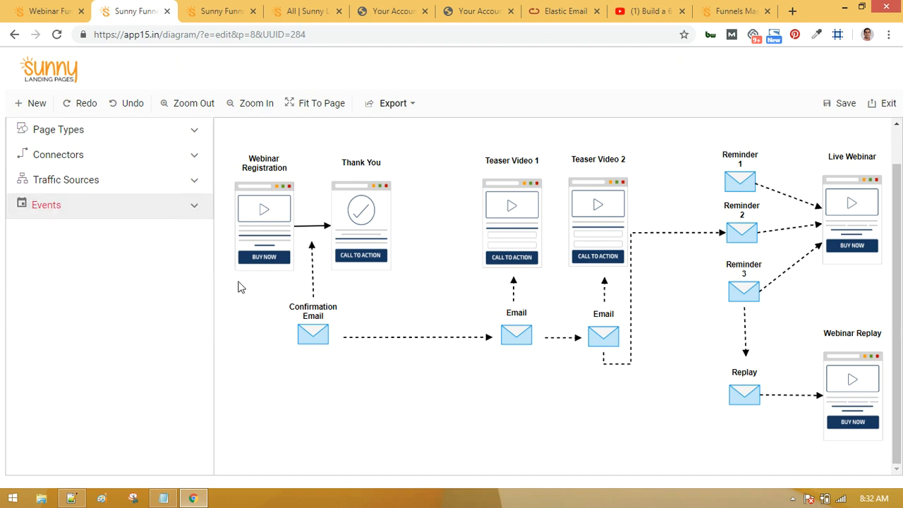
mouse_move(214, 296)
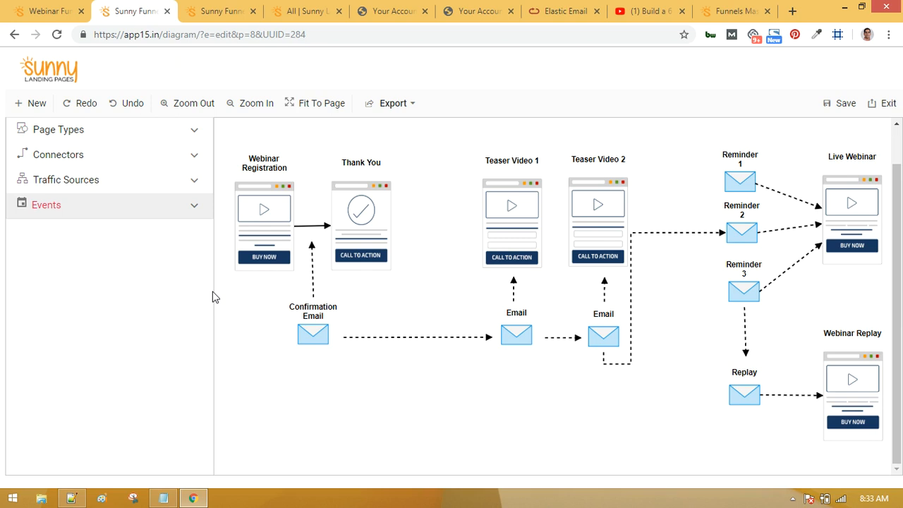
mouse_move(267, 227)
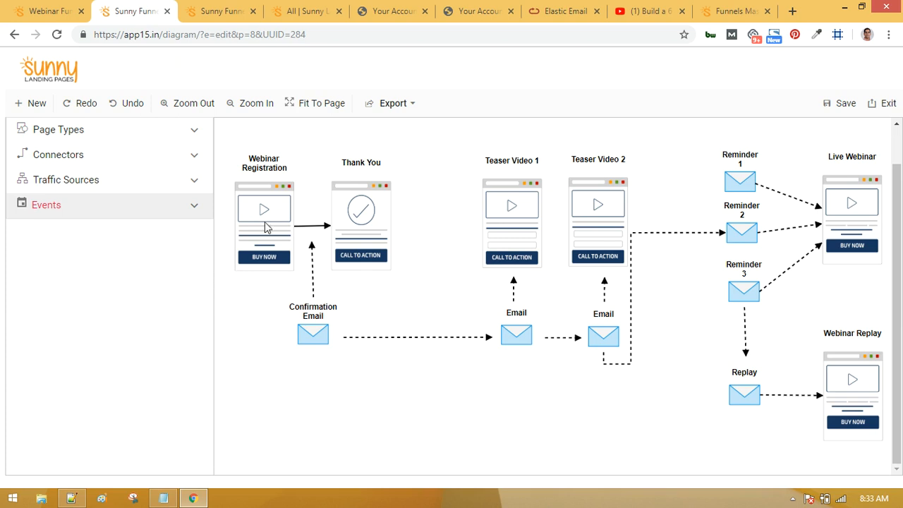
mouse_move(271, 237)
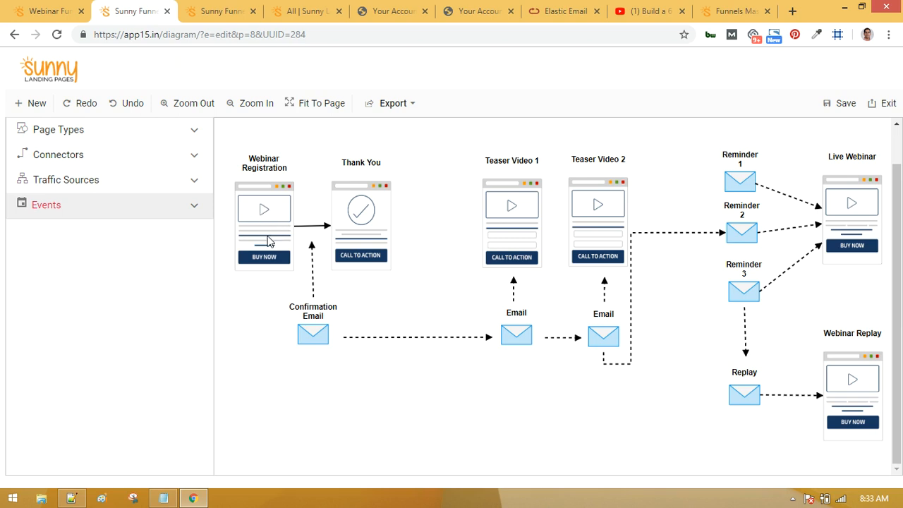
mouse_move(297, 356)
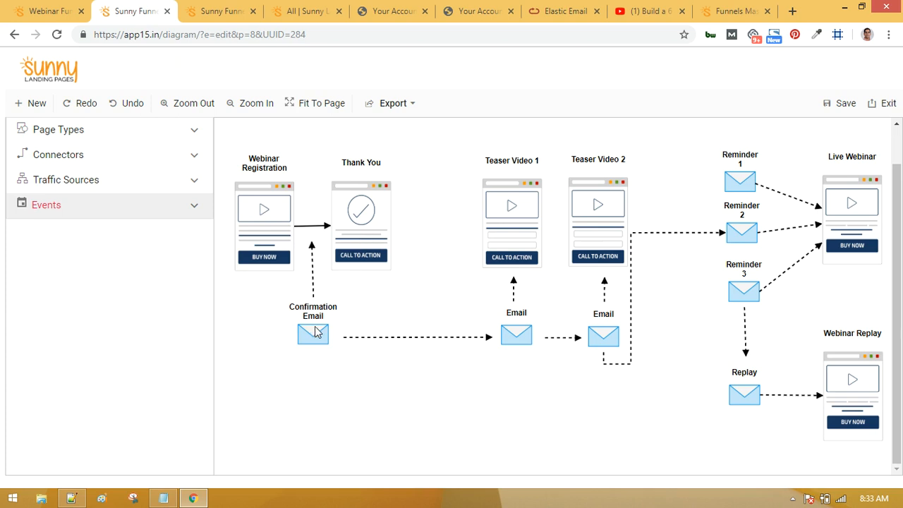
mouse_move(308, 316)
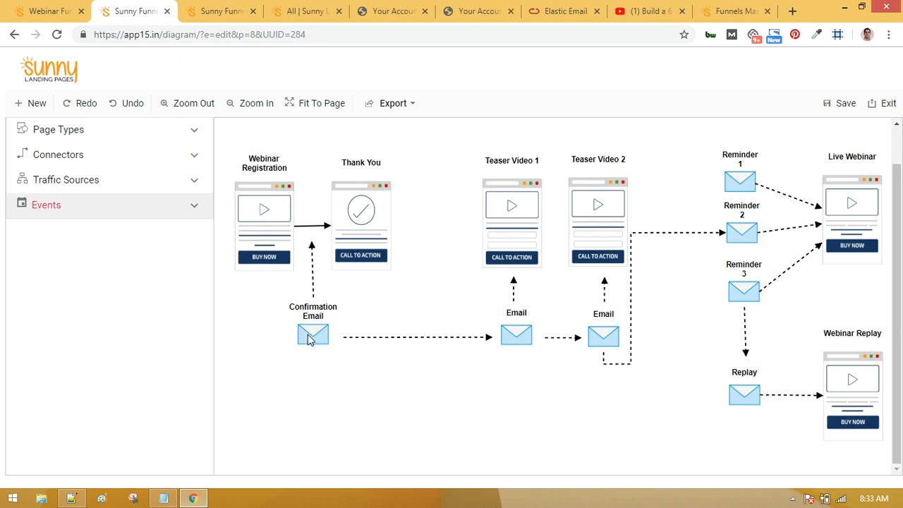
mouse_move(521, 357)
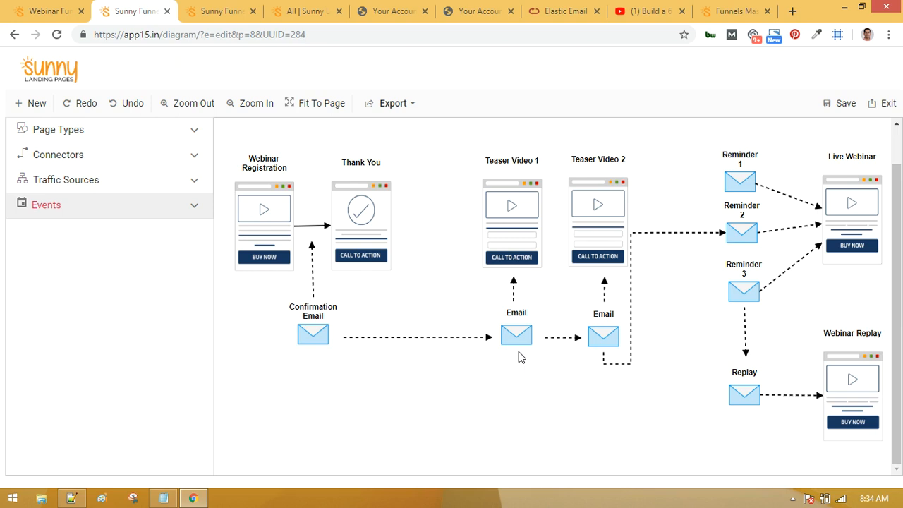
mouse_move(556, 226)
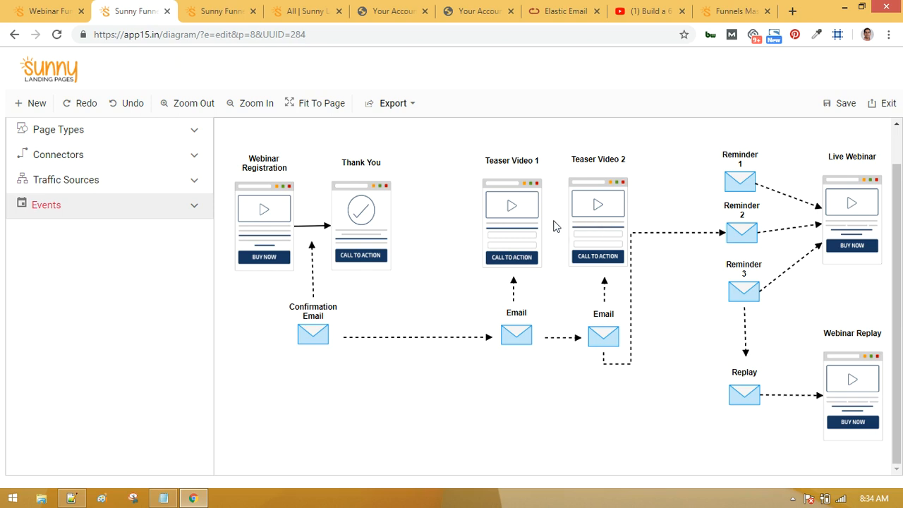
mouse_move(598, 257)
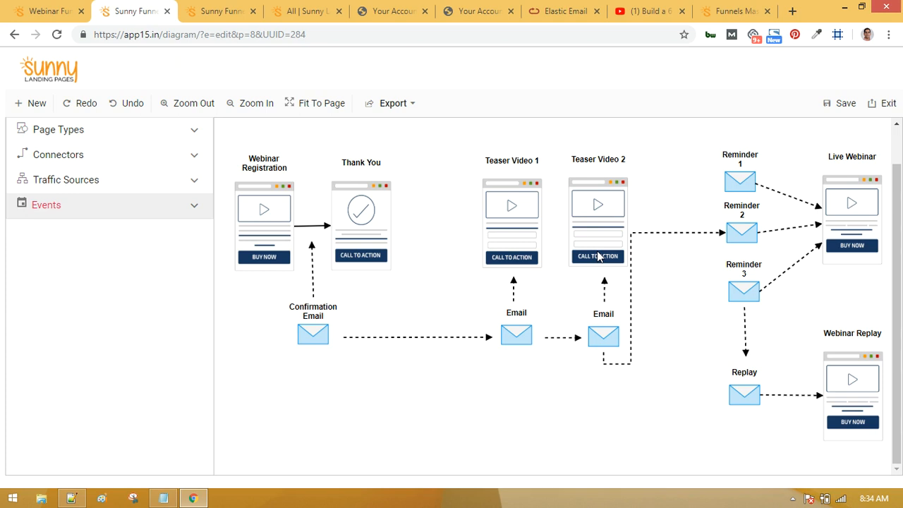
mouse_move(663, 274)
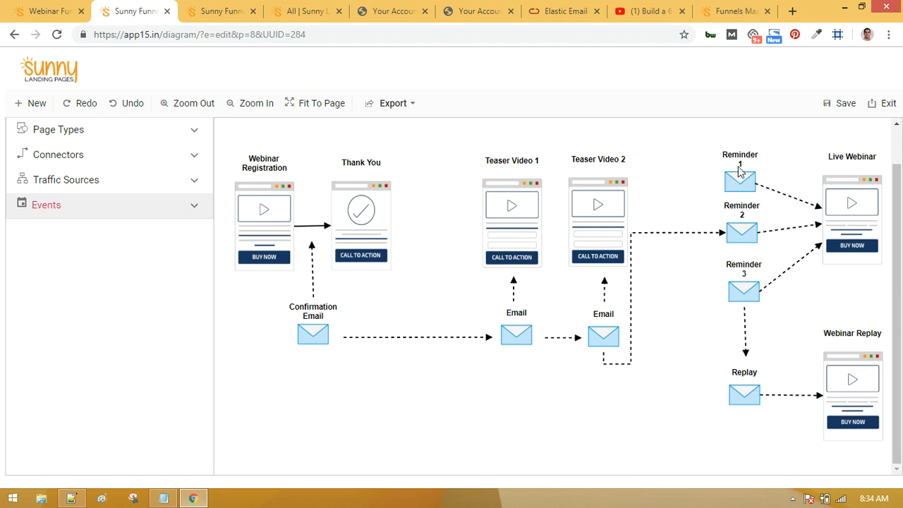
mouse_move(743, 234)
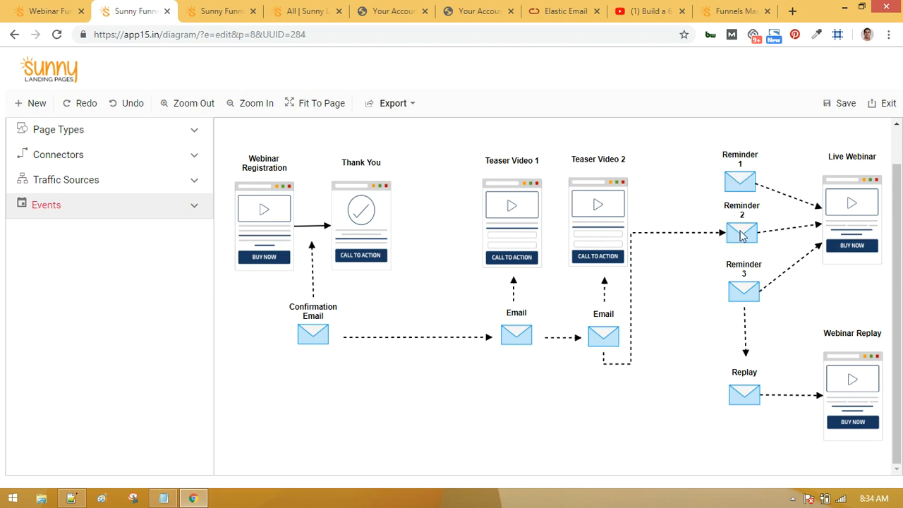
mouse_move(745, 292)
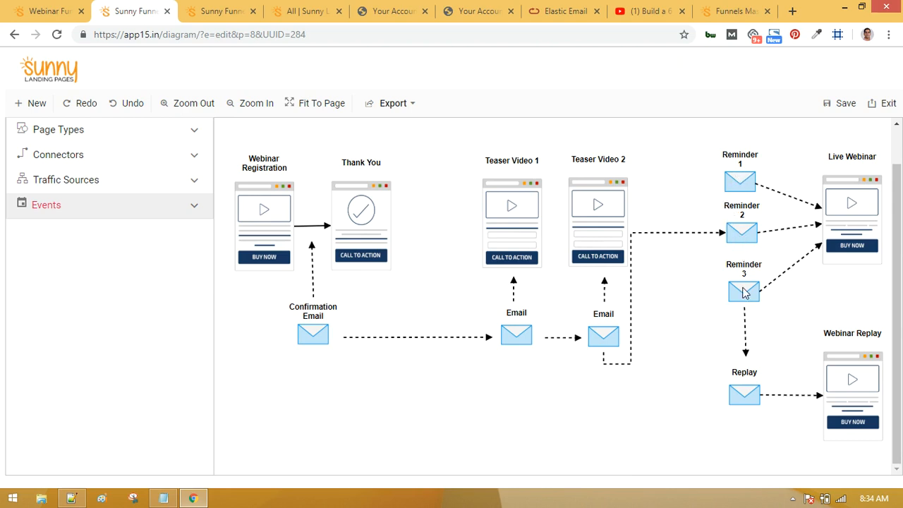
mouse_move(745, 293)
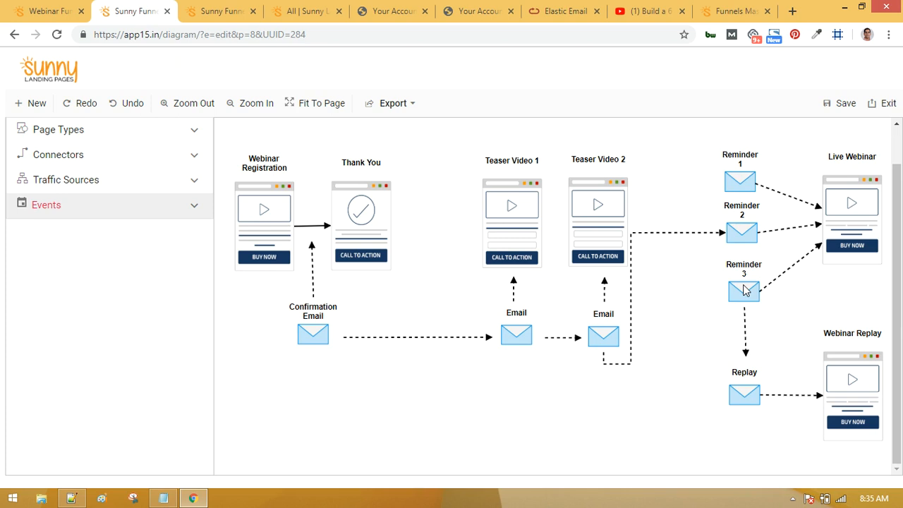
mouse_move(844, 203)
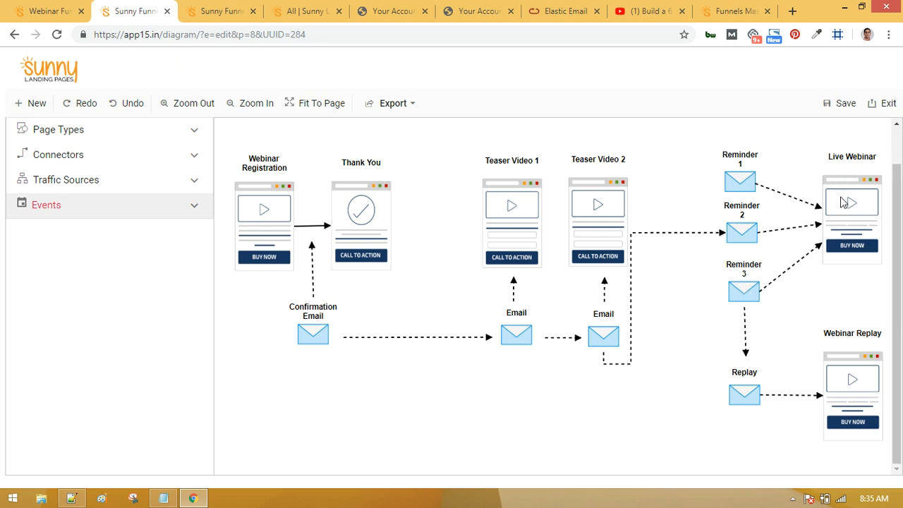
mouse_move(861, 223)
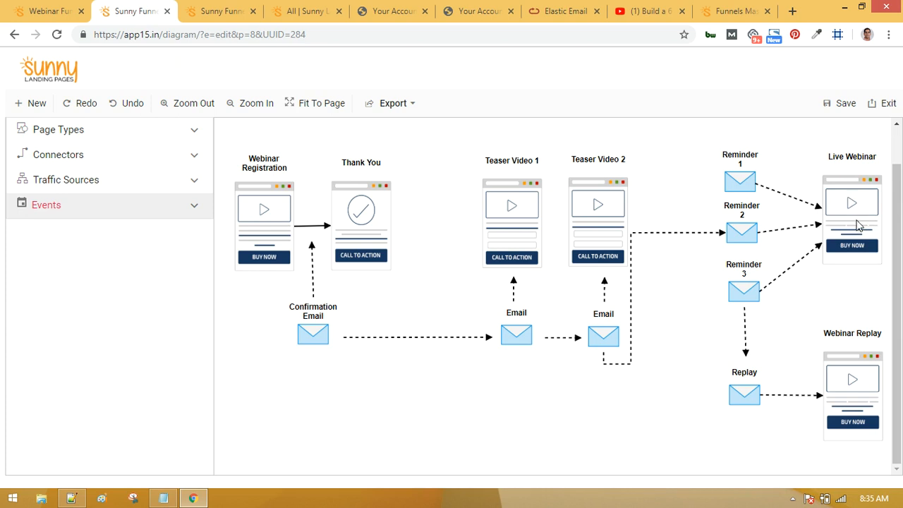
mouse_move(833, 242)
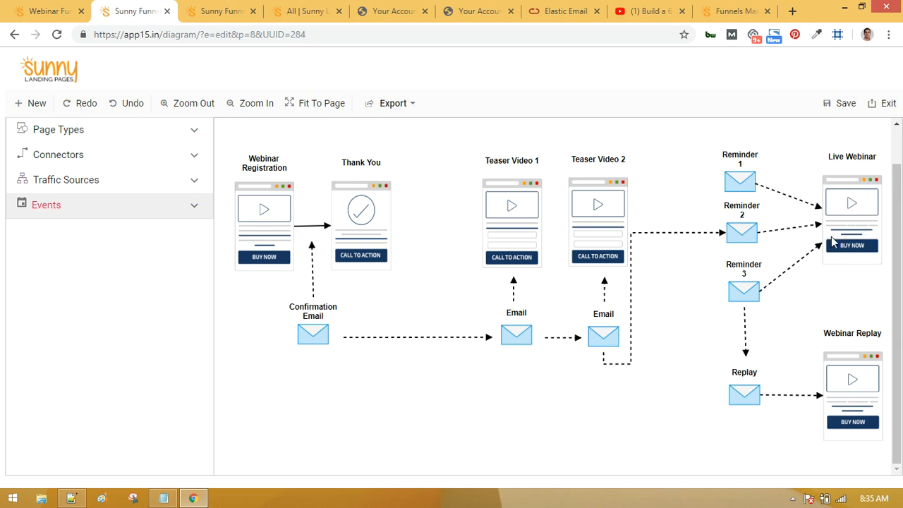
mouse_move(850, 249)
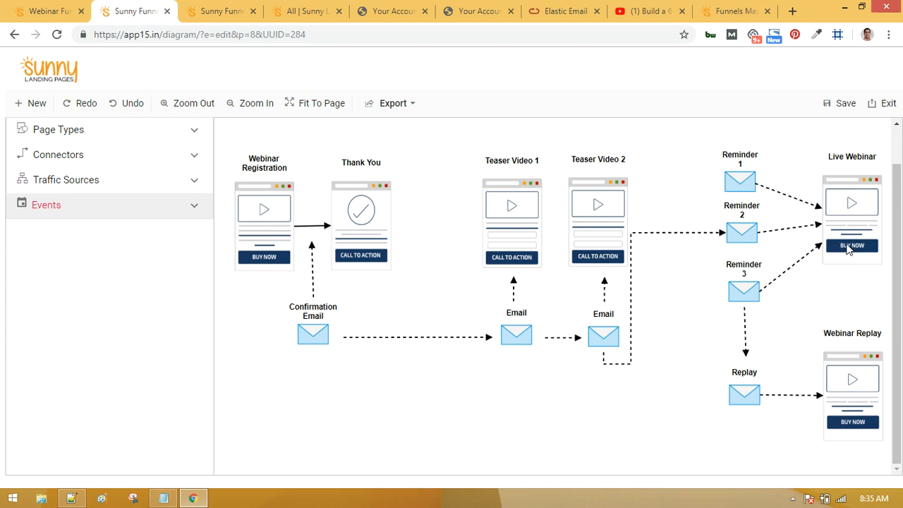
mouse_move(868, 219)
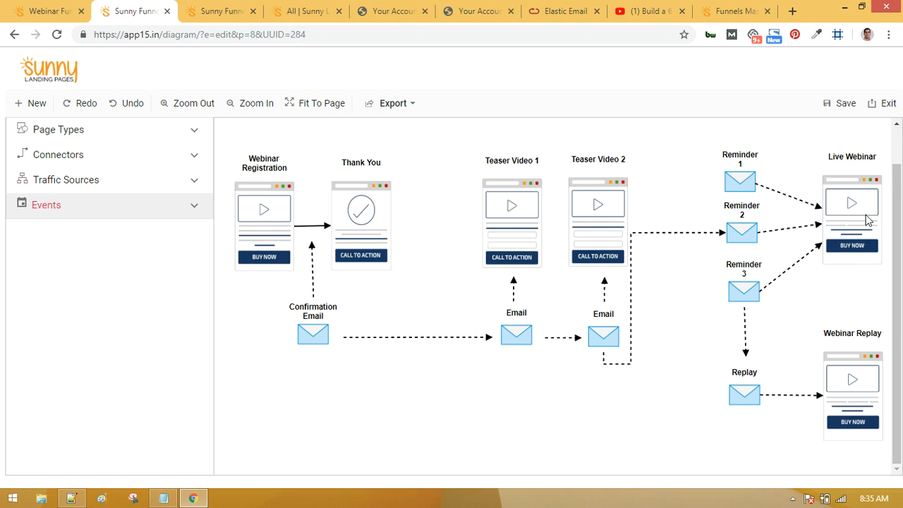
mouse_move(853, 219)
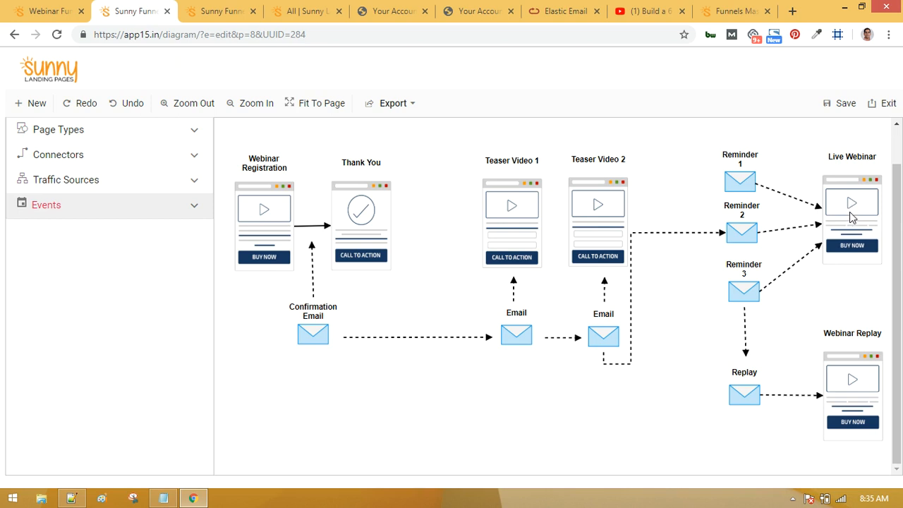
mouse_move(875, 255)
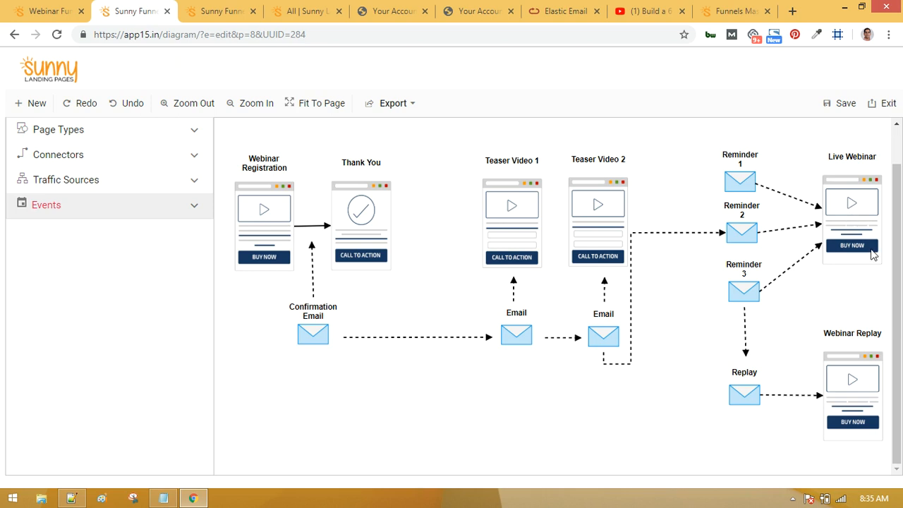
mouse_move(855, 240)
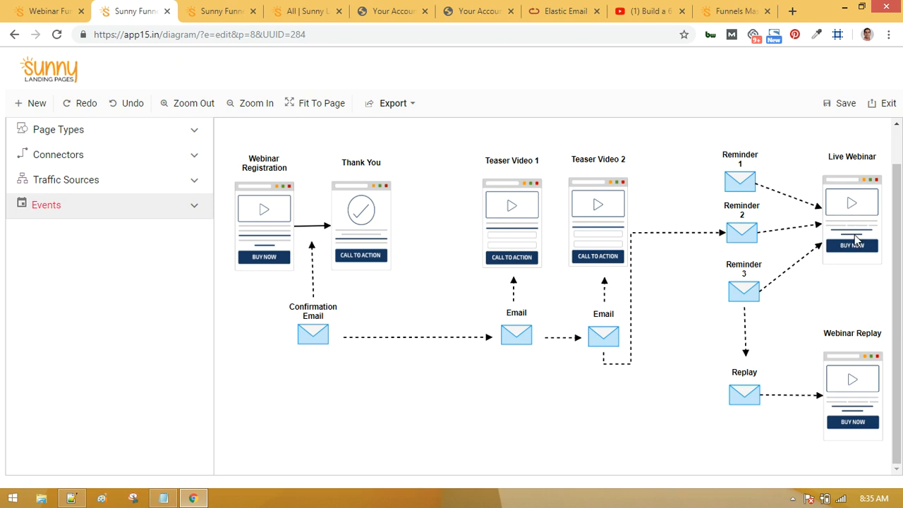
mouse_move(815, 289)
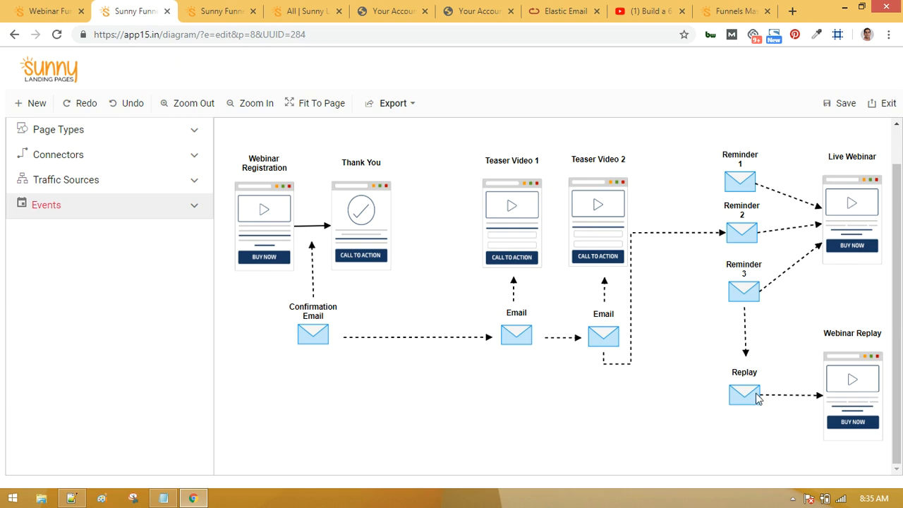
mouse_move(866, 226)
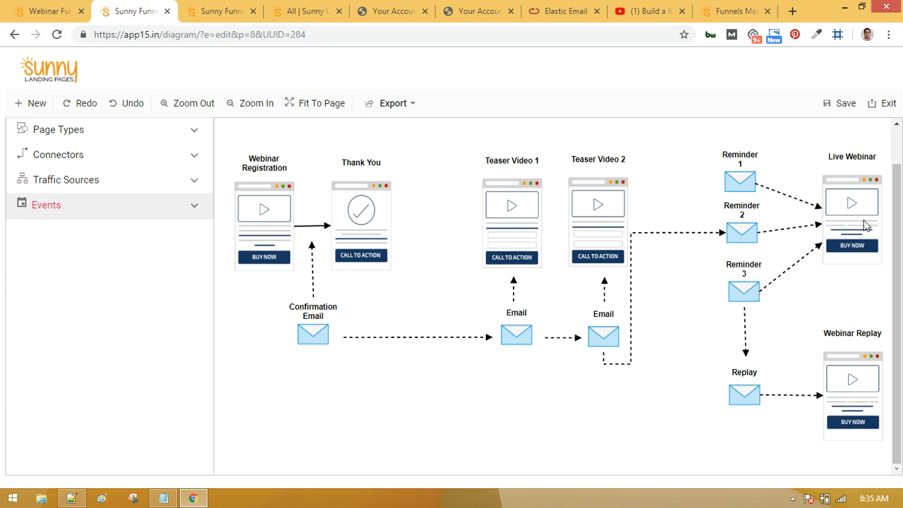
mouse_move(835, 208)
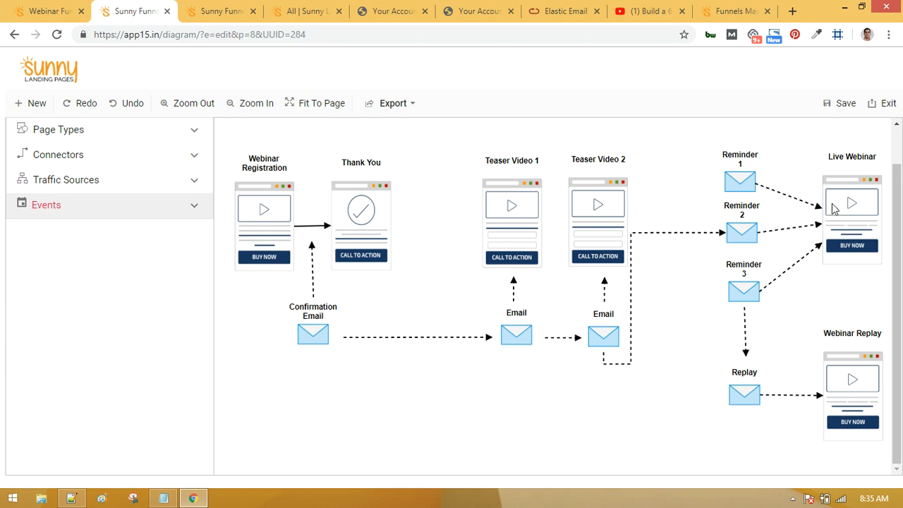
mouse_move(852, 381)
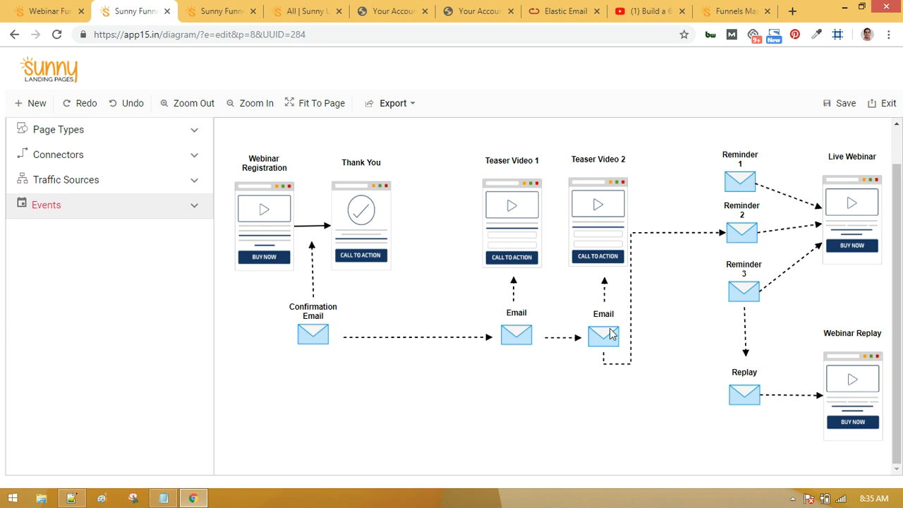
left_click(361, 212)
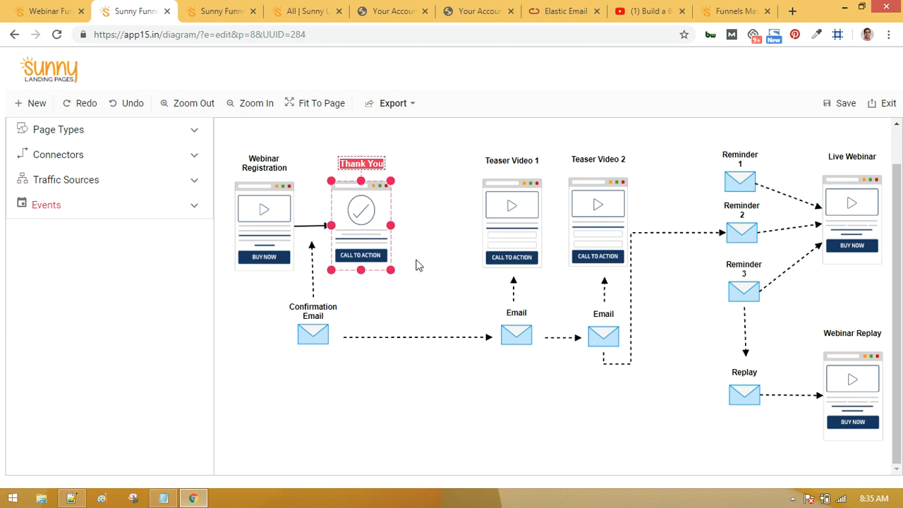
mouse_move(325, 322)
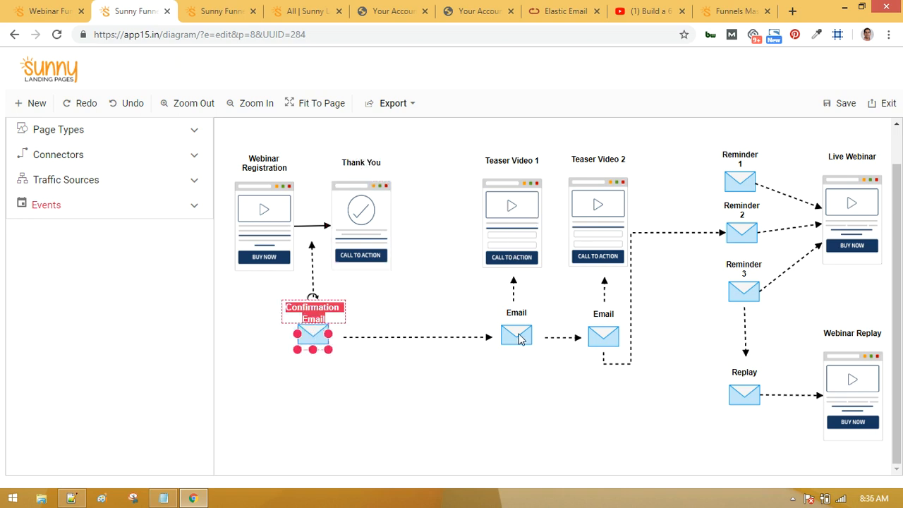
left_click(516, 336)
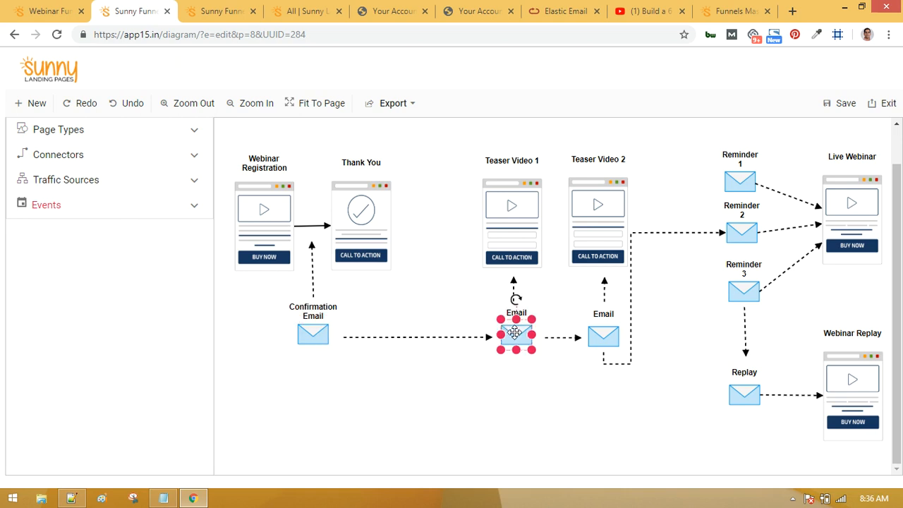
right_click(516, 336)
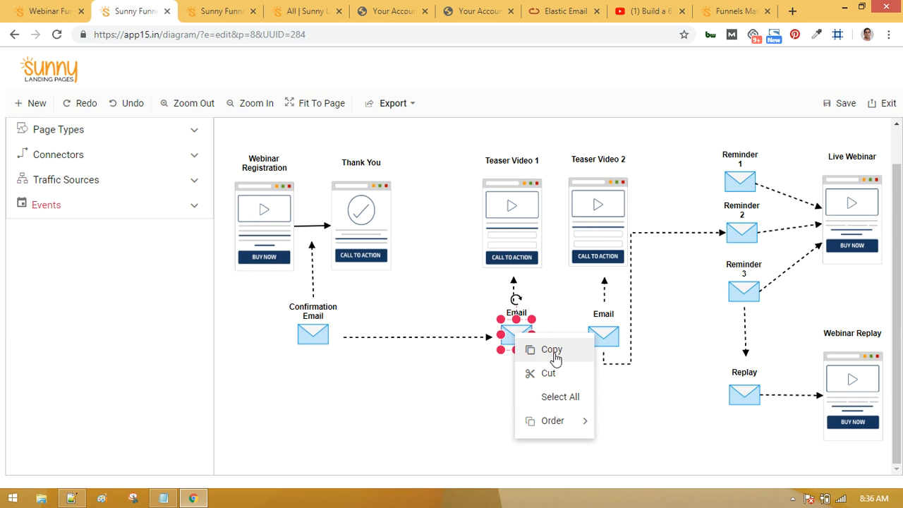
left_click(466, 423)
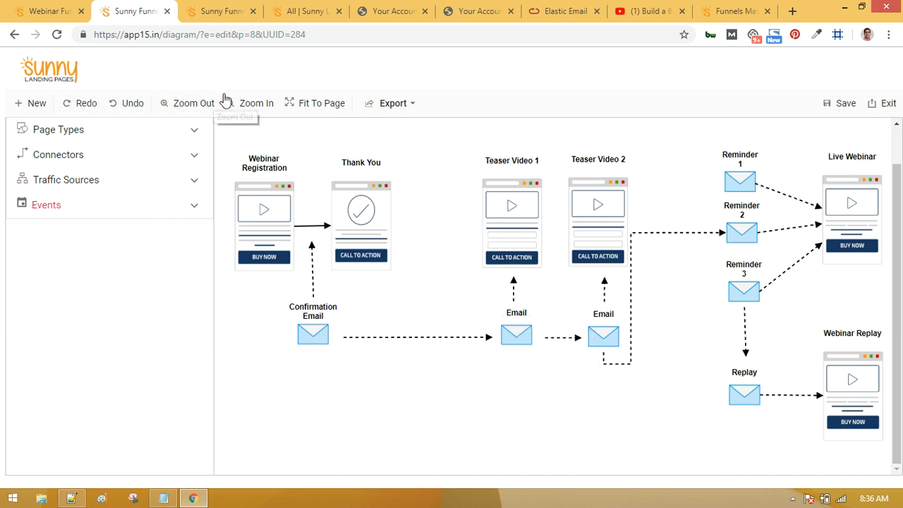
mouse_move(321, 103)
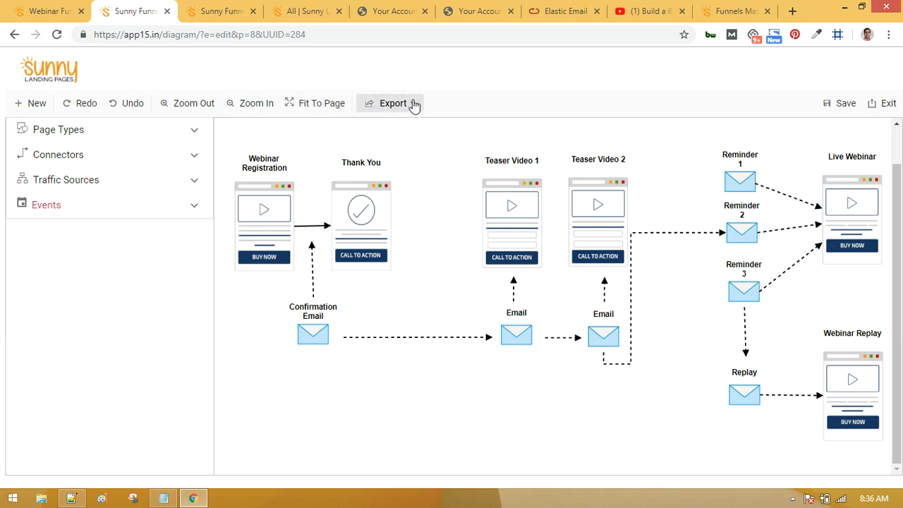
left_click(393, 103)
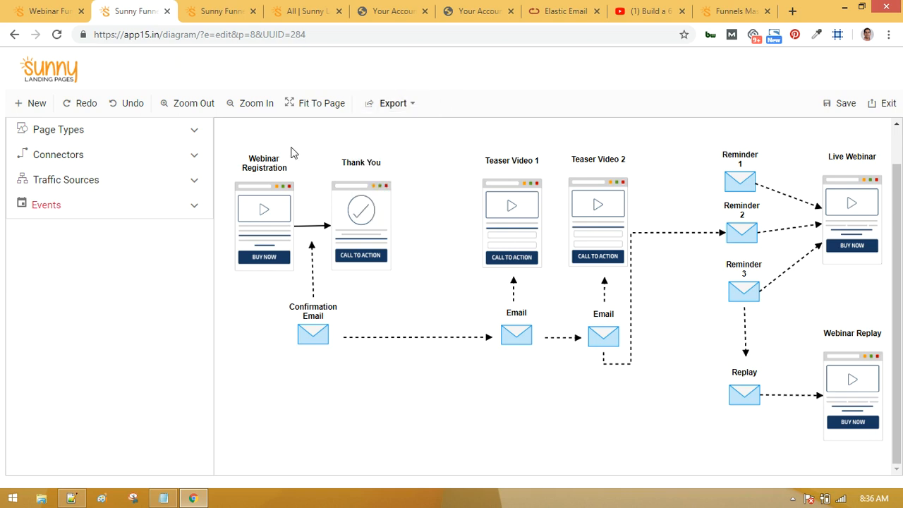
Step: Drag the Up Sell page template onto the canvas between Thank You and Teaser Video 1
left_click(58, 130)
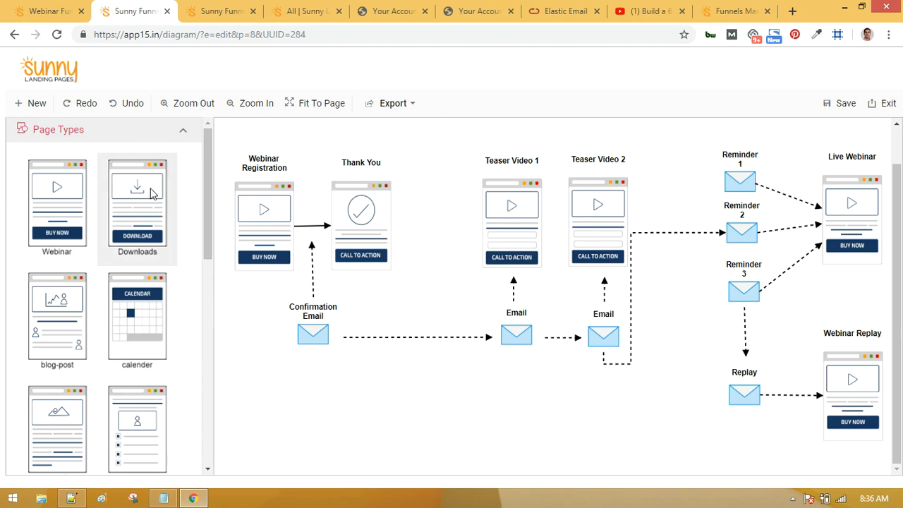
scroll("down", 3)
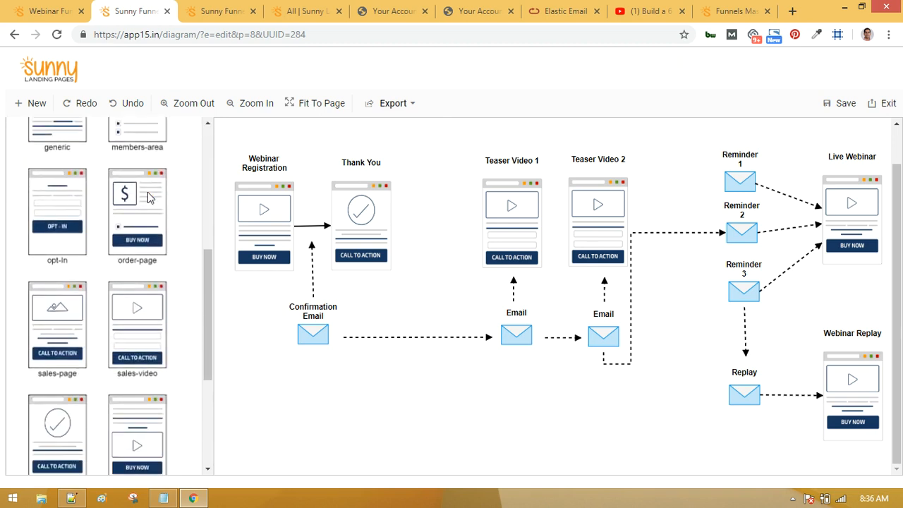
scroll("down", 3)
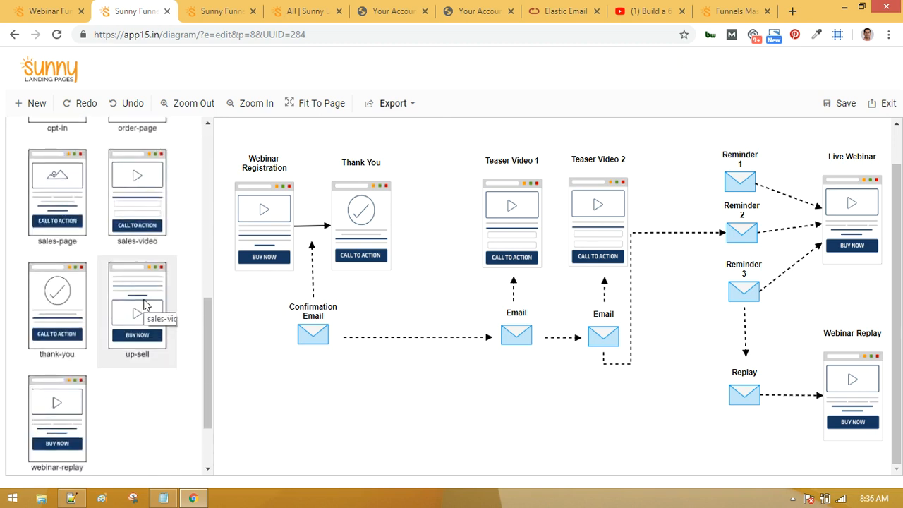
left_click_drag(137, 311, 422, 229)
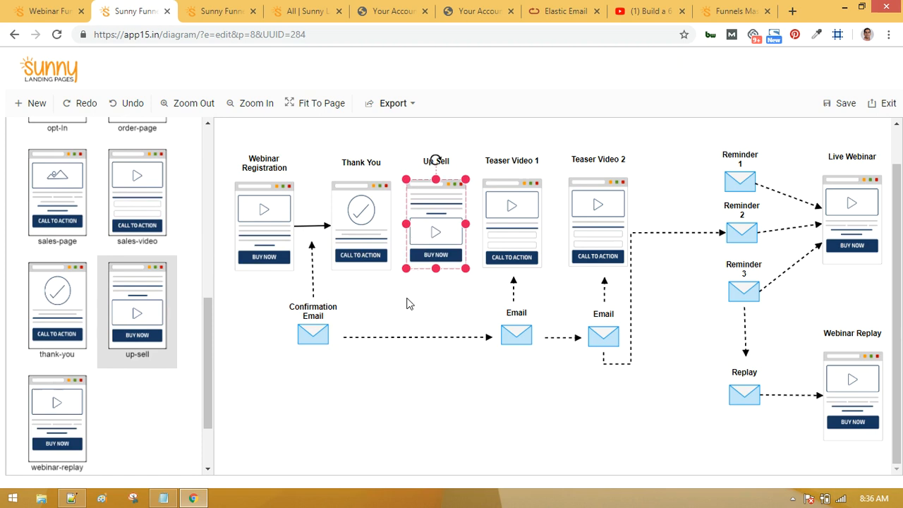
mouse_move(206, 146)
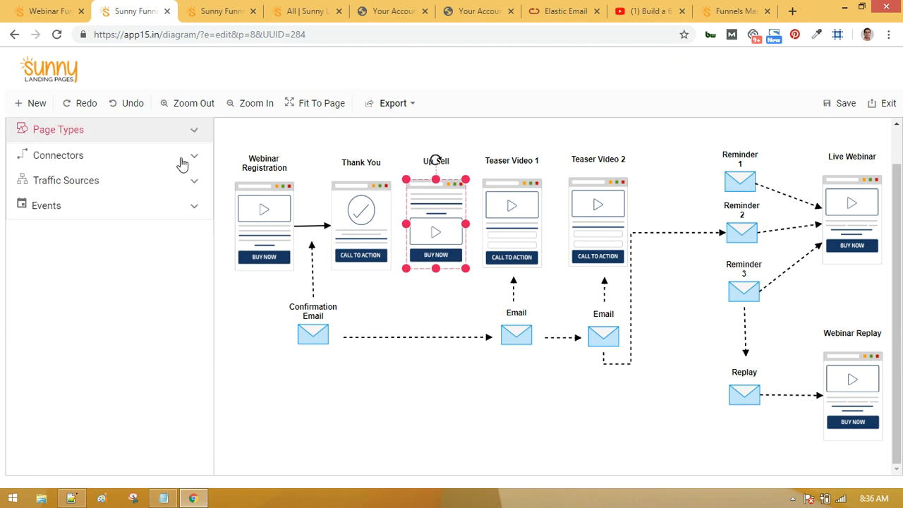
Step: Browse the Connectors panel for an arrow linking Thank You to Up Sell, then collapse it
left_click(58, 155)
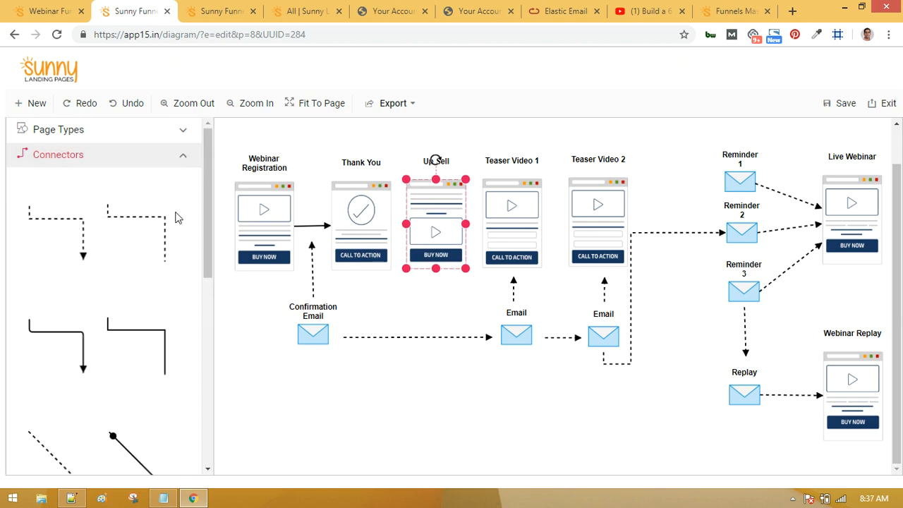
scroll("down", 3)
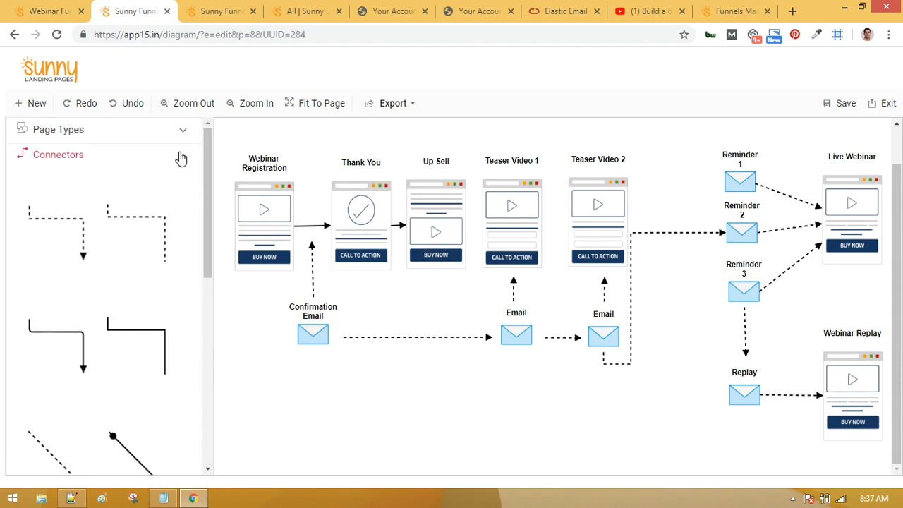
left_click(59, 154)
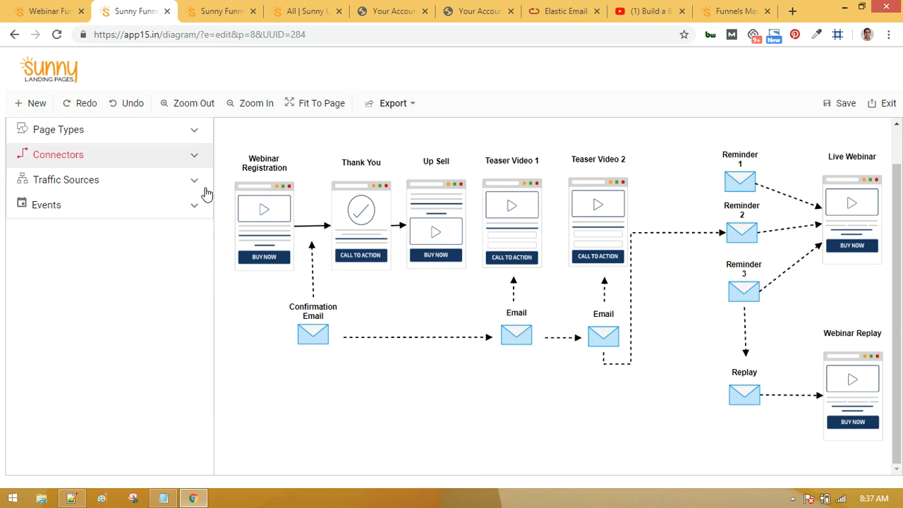
mouse_move(416, 224)
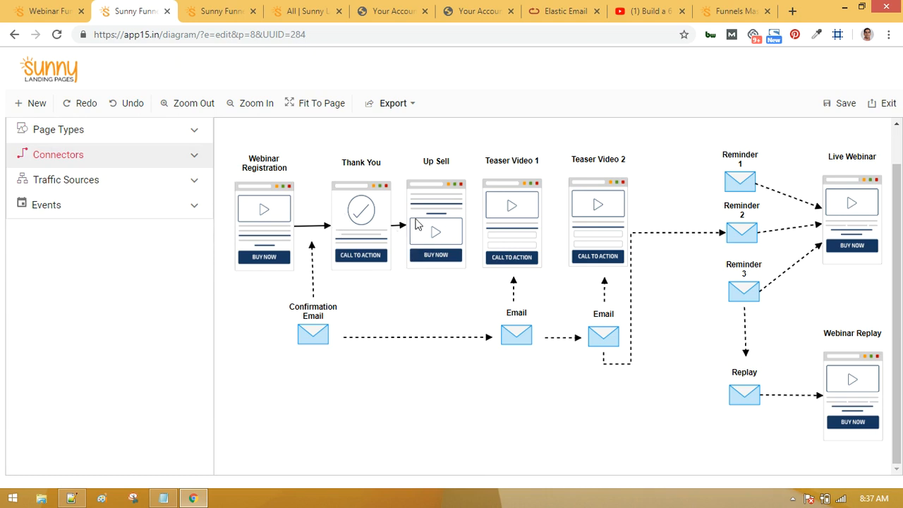
mouse_move(427, 241)
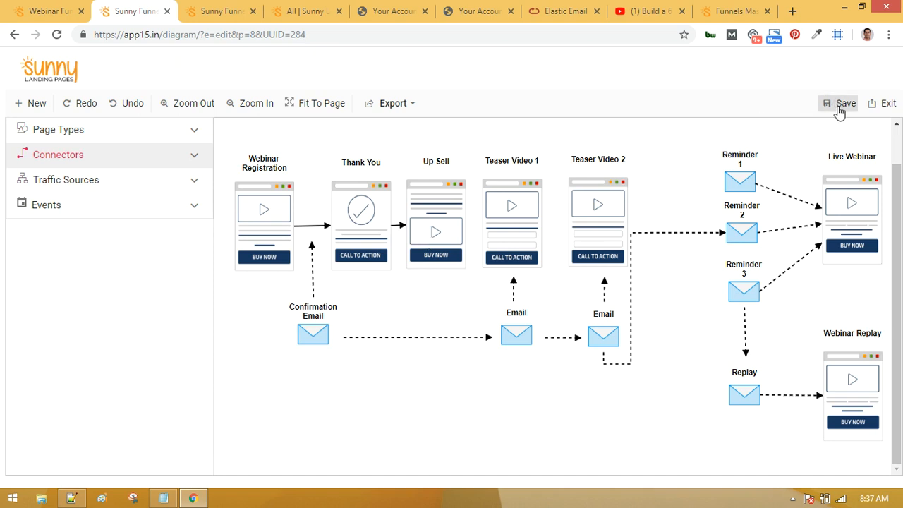
mouse_move(847, 103)
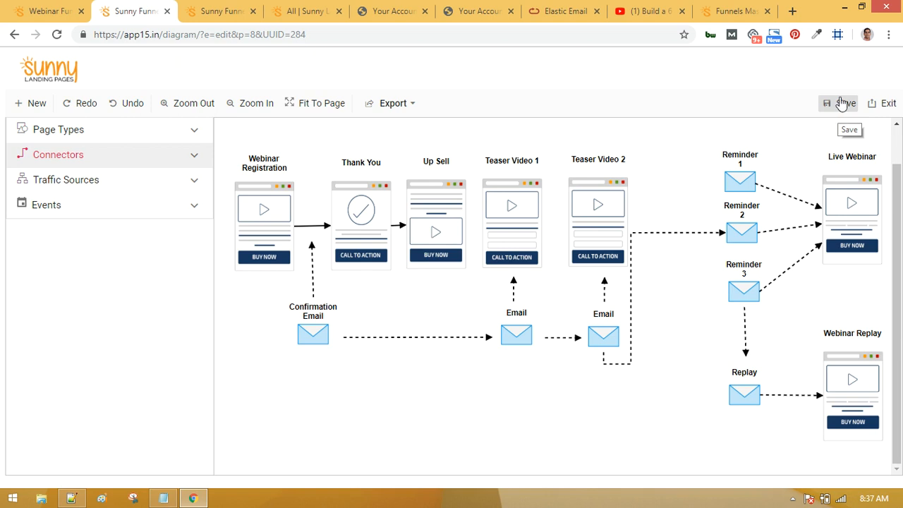
mouse_move(847, 103)
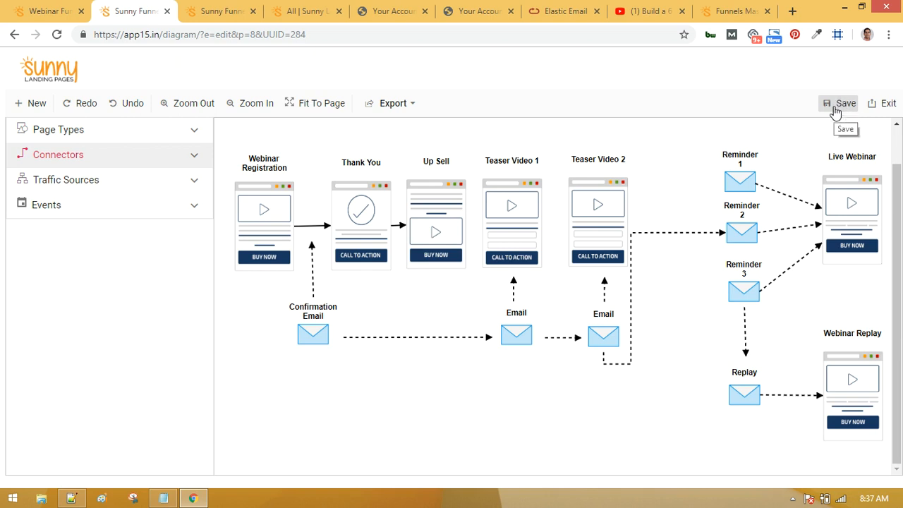
Step: Save The Webinar Funnel Pack map with the Up Sell page after Thank You
left_click(846, 103)
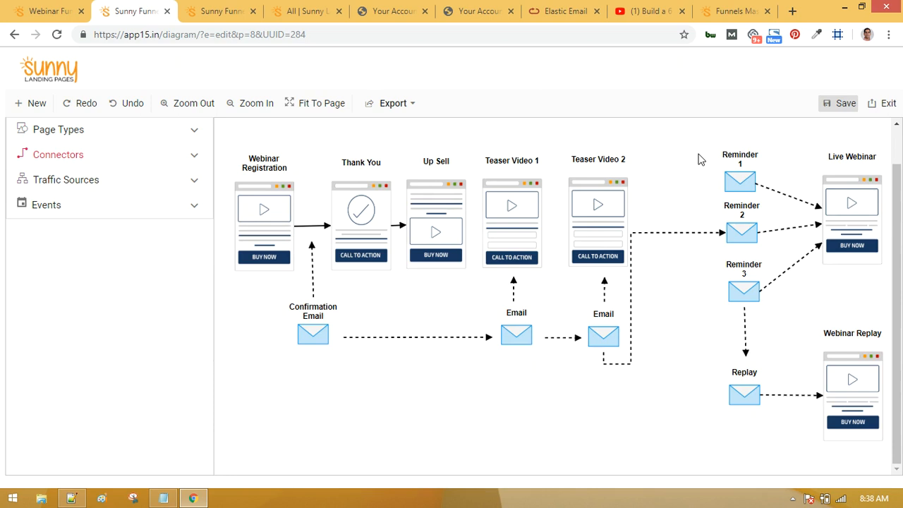
mouse_move(501, 135)
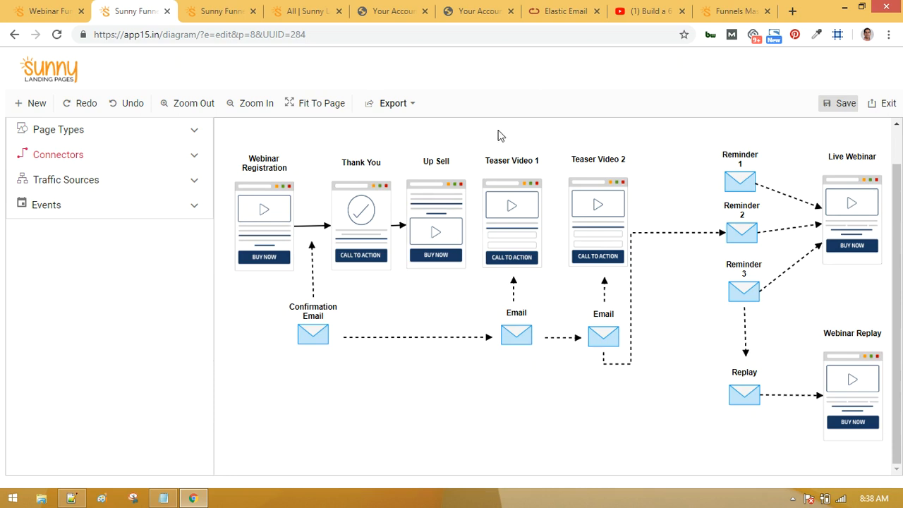
mouse_move(619, 337)
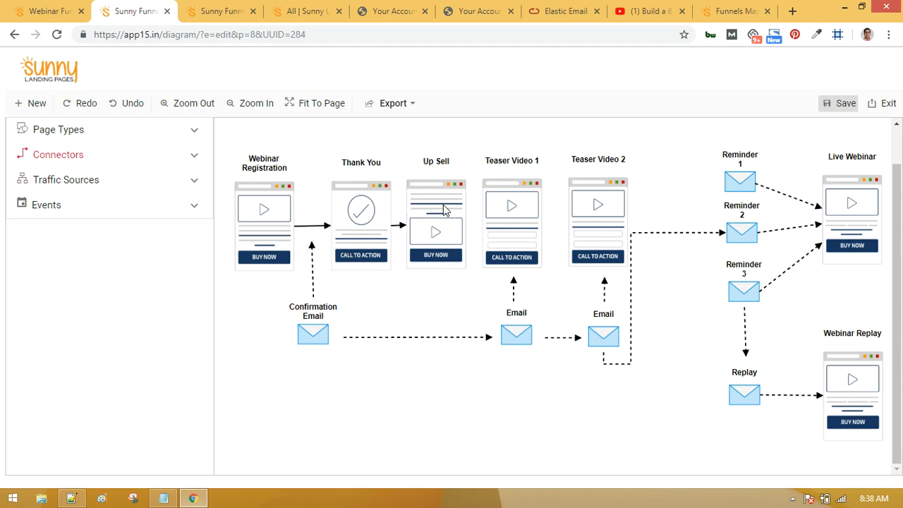
mouse_move(313, 358)
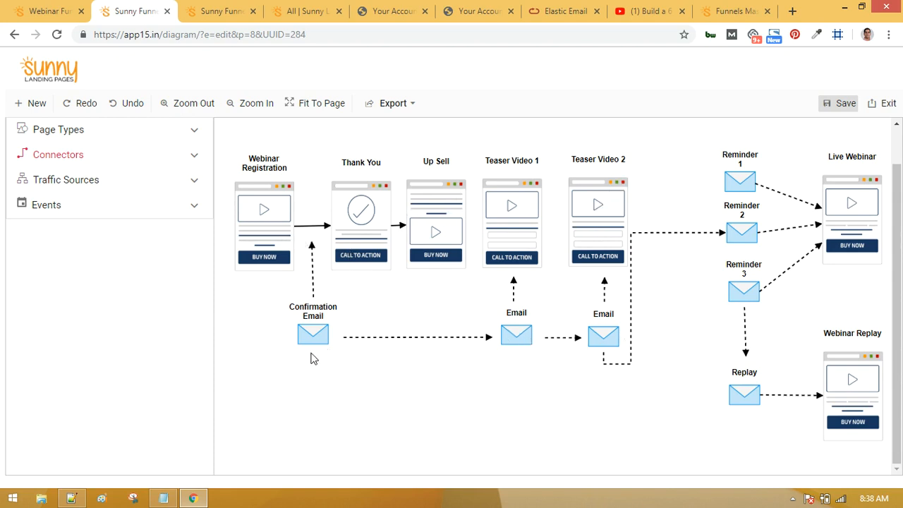
mouse_move(612, 336)
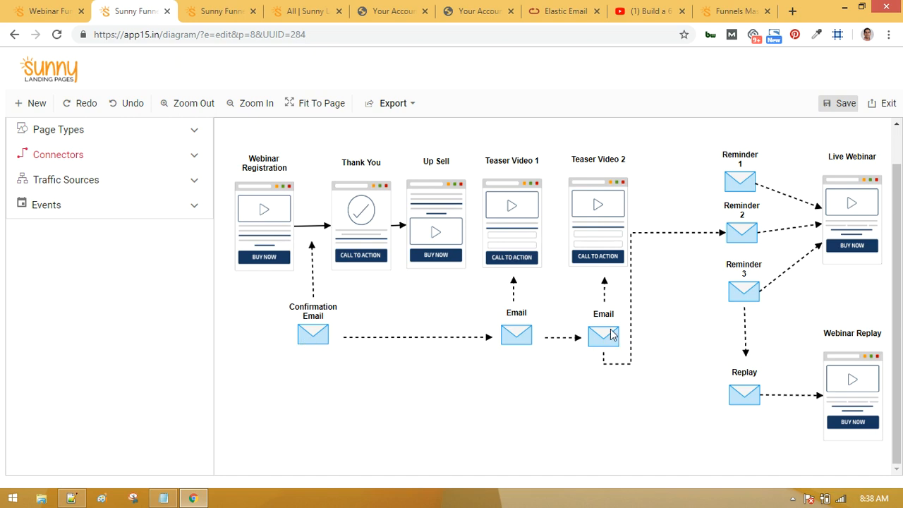